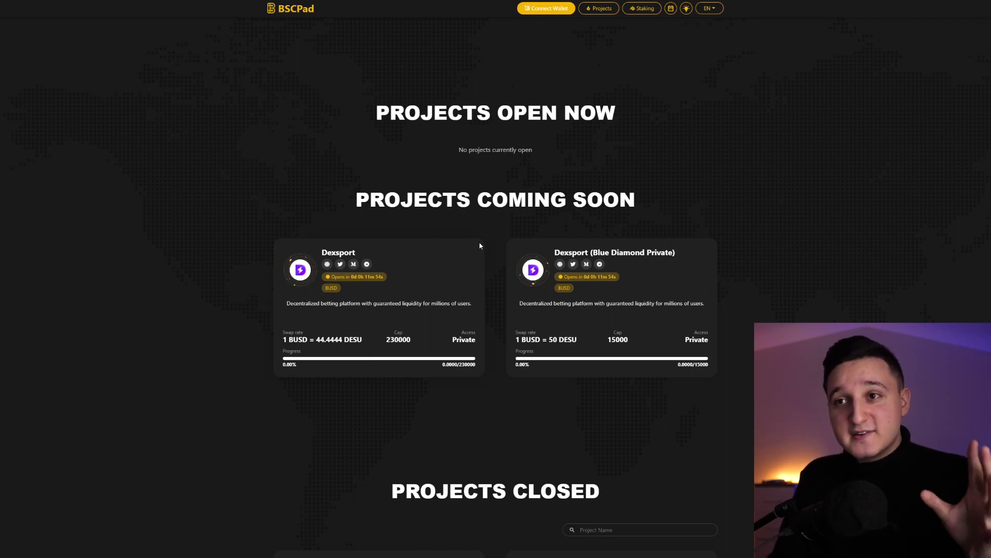
Scroll the BSCPad projects page down to the Projects Closed section with PulsePad
scroll(down, 3)
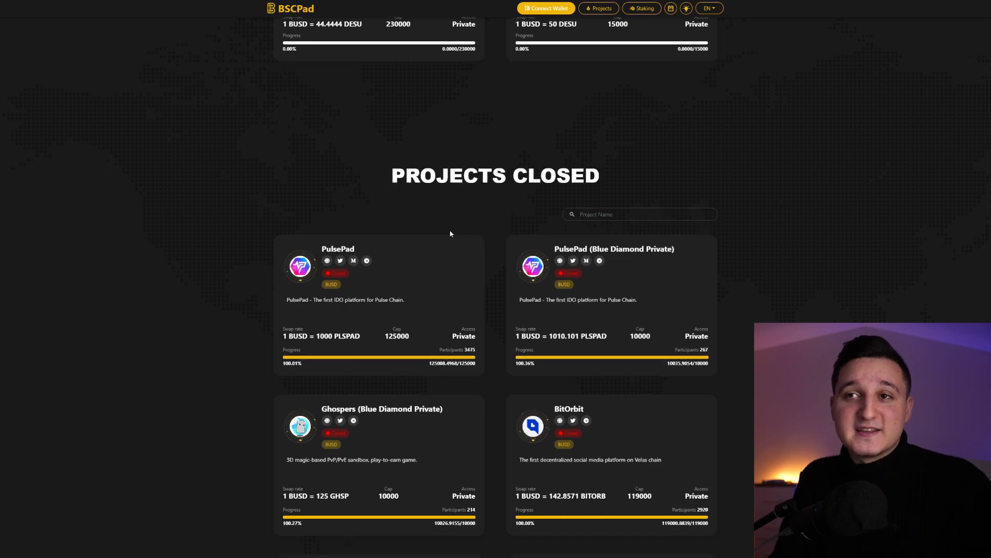
scroll(down, 3)
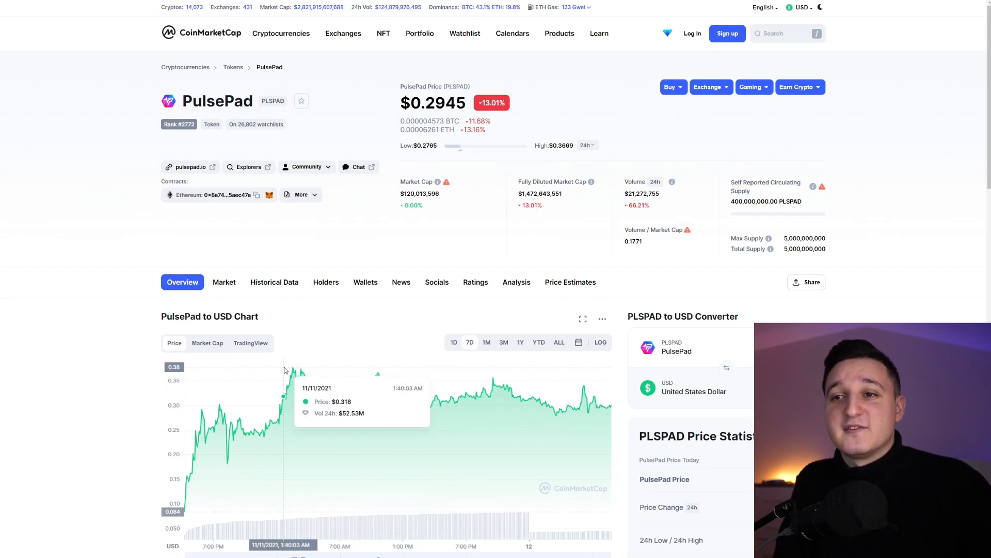
mouse_move(447, 443)
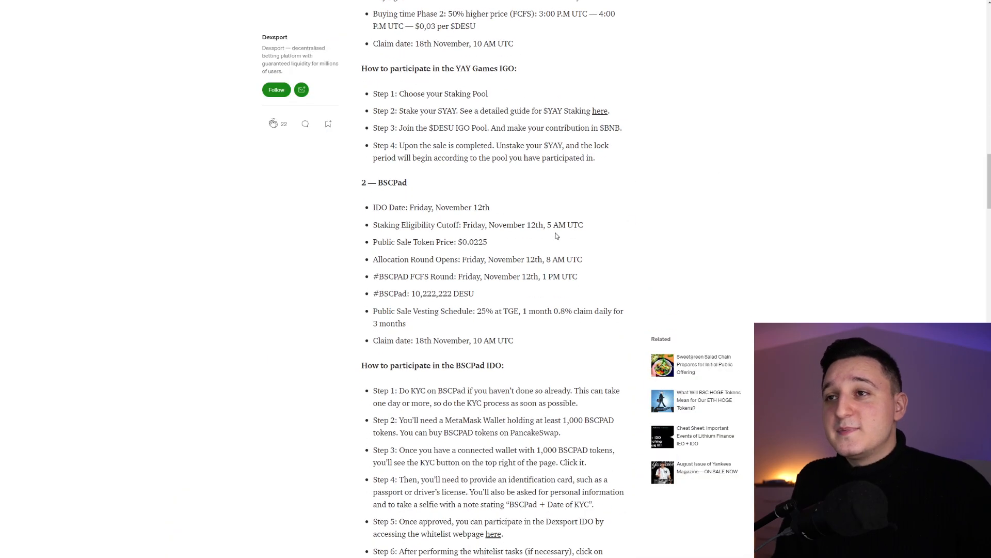
mouse_move(490, 235)
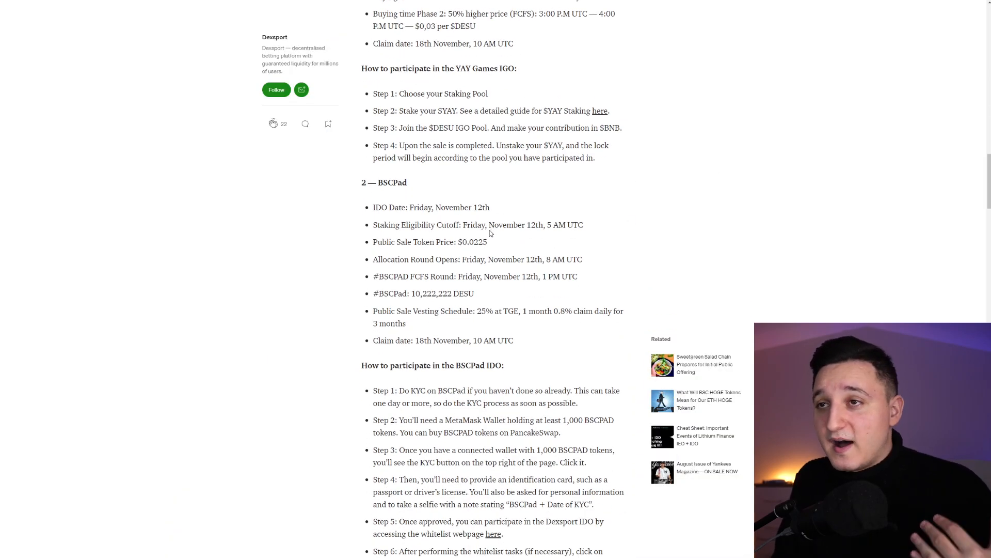
mouse_move(505, 247)
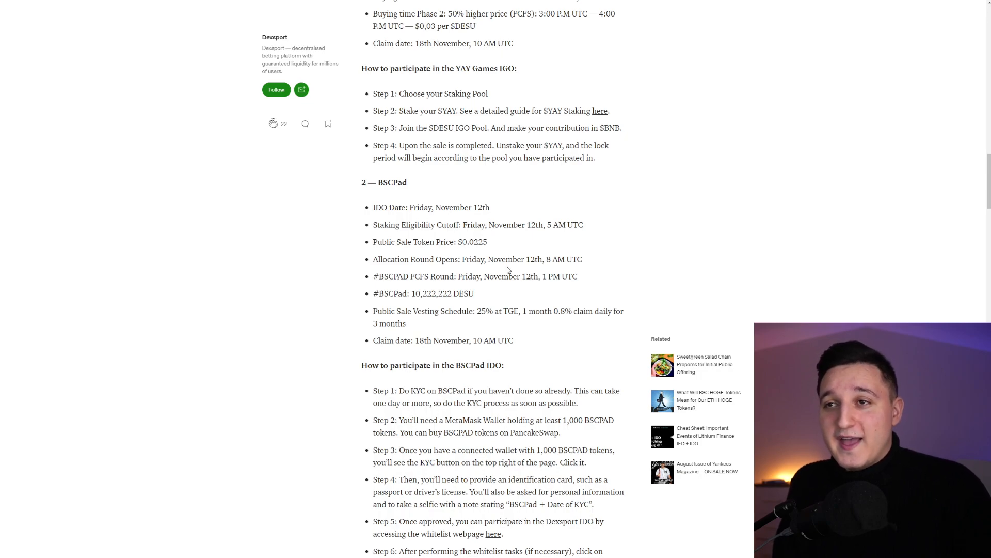
mouse_move(427, 302)
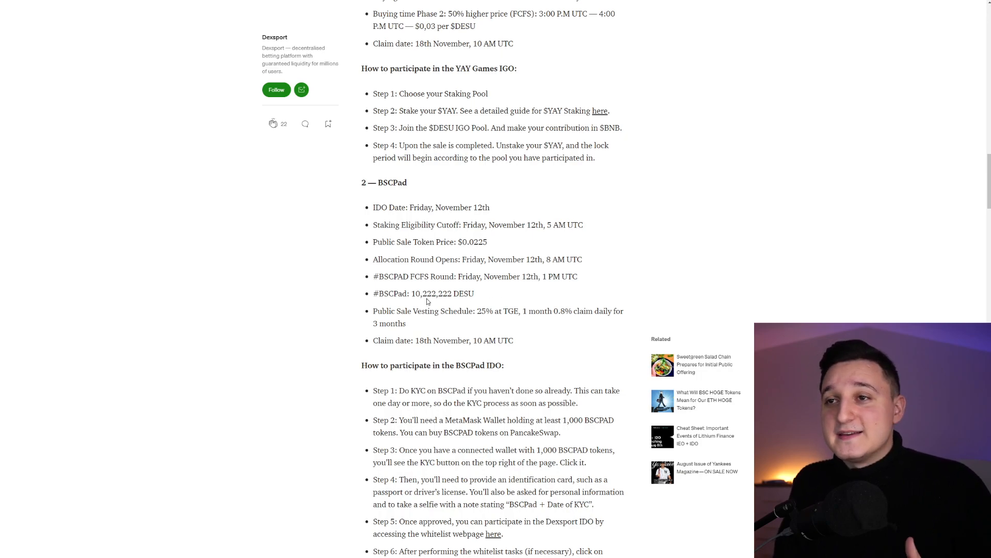
mouse_move(520, 297)
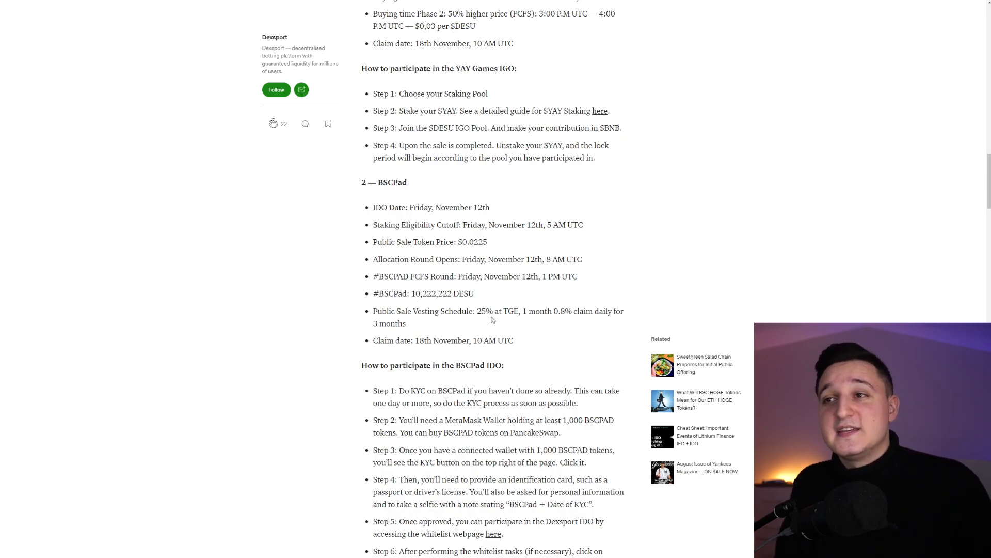
mouse_move(565, 319)
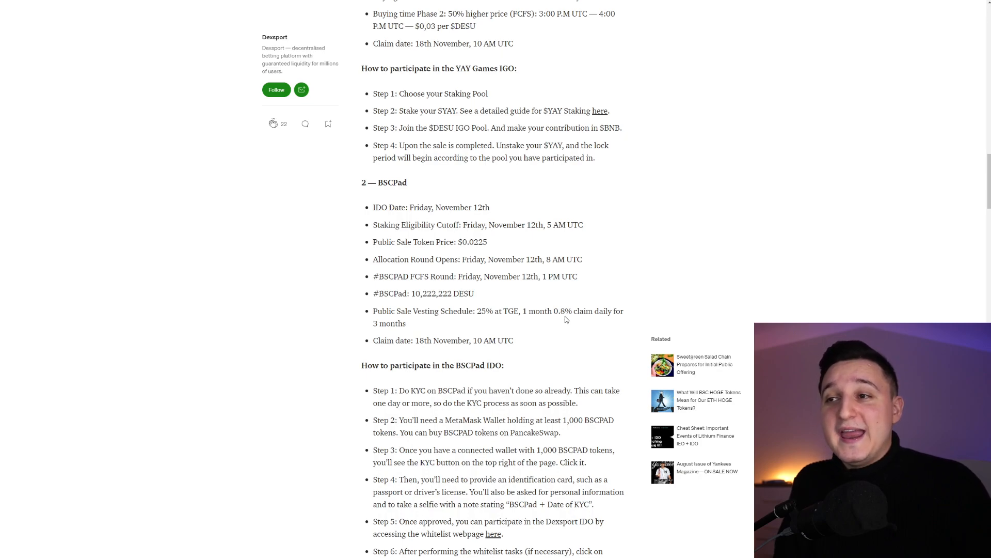
mouse_move(585, 308)
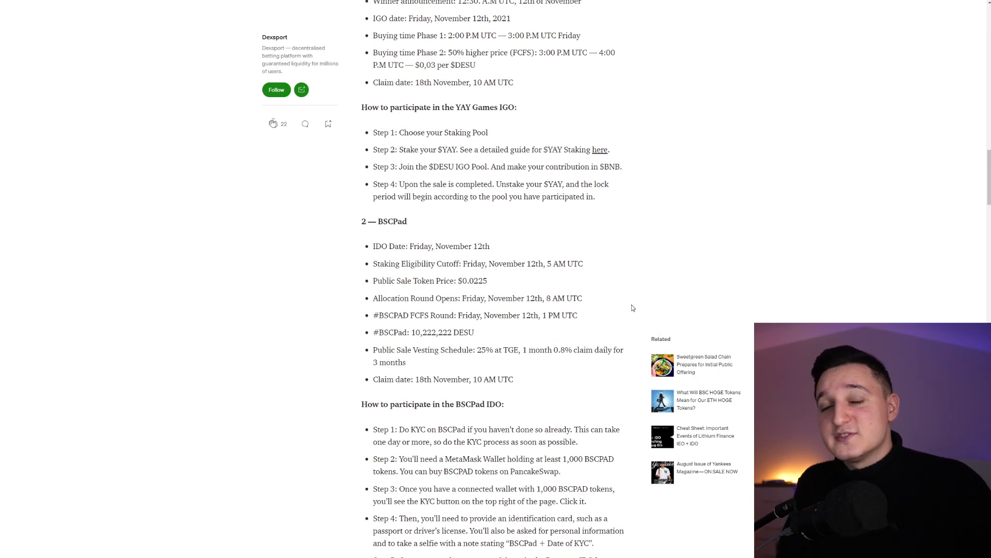
mouse_move(626, 299)
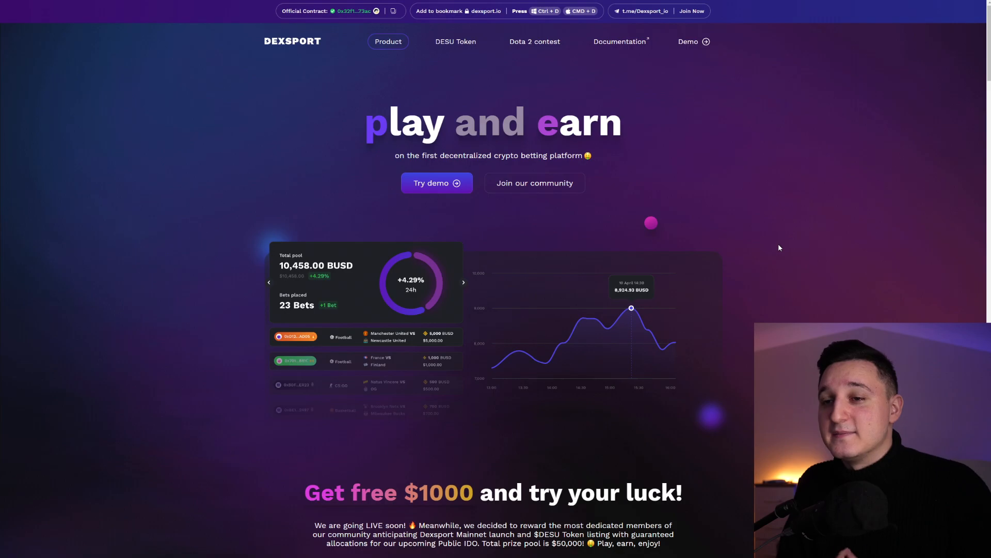
Scroll the Dexsport homepage down to the Get free $1000 contest and How it works
scroll(down, 3)
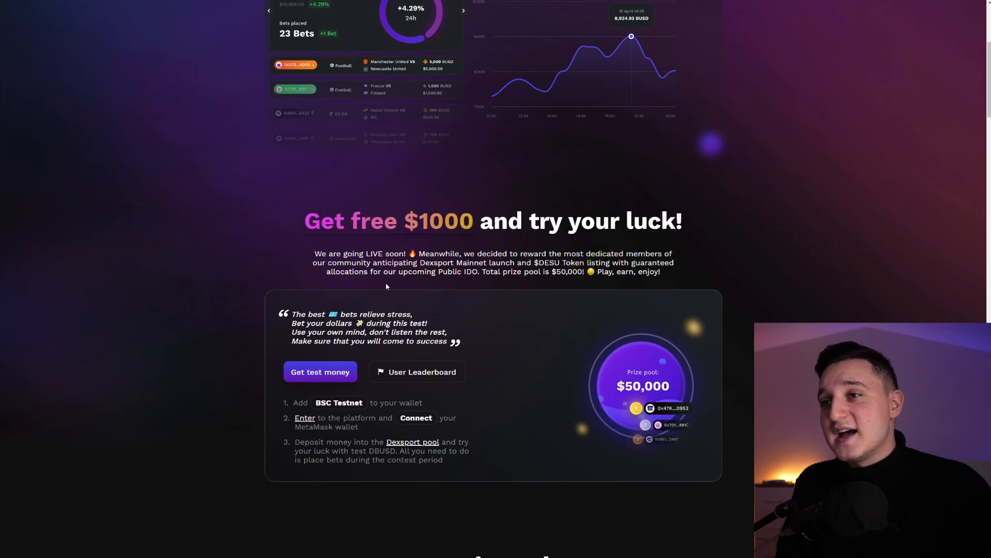
mouse_move(382, 288)
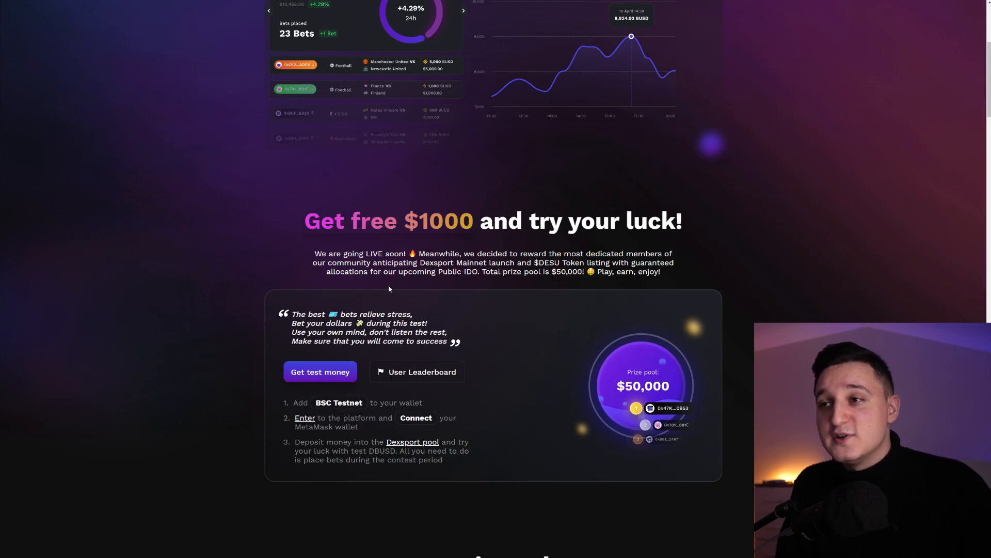
mouse_move(395, 290)
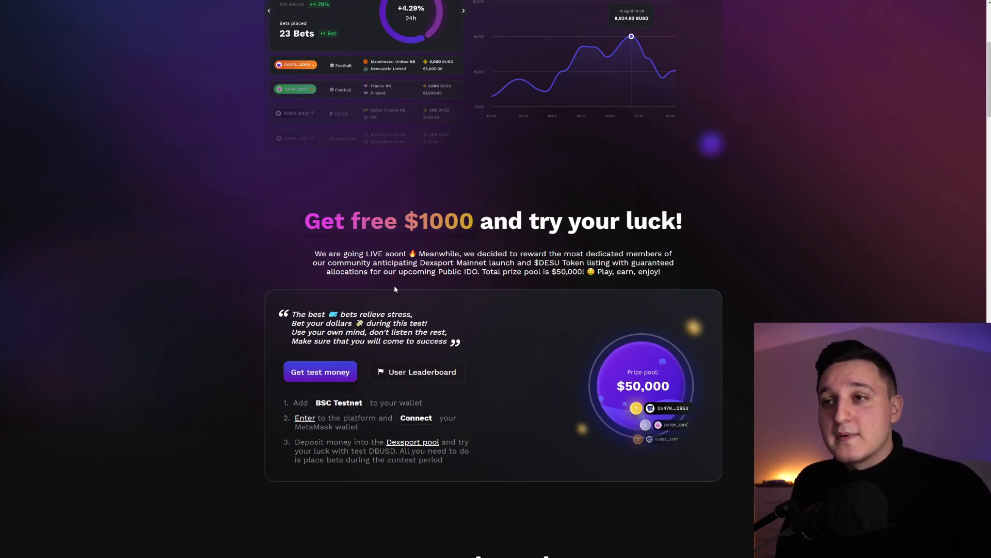
mouse_move(416, 286)
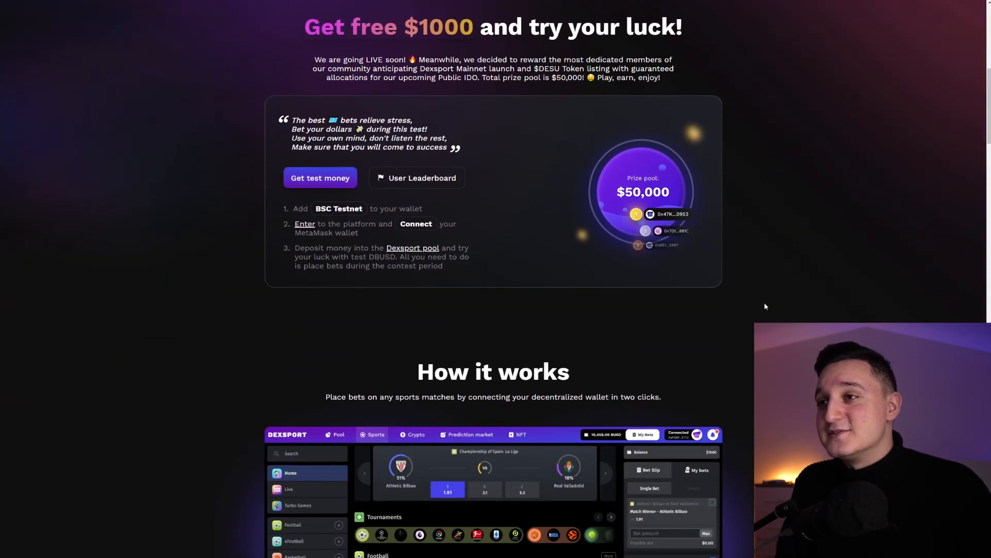
mouse_move(598, 216)
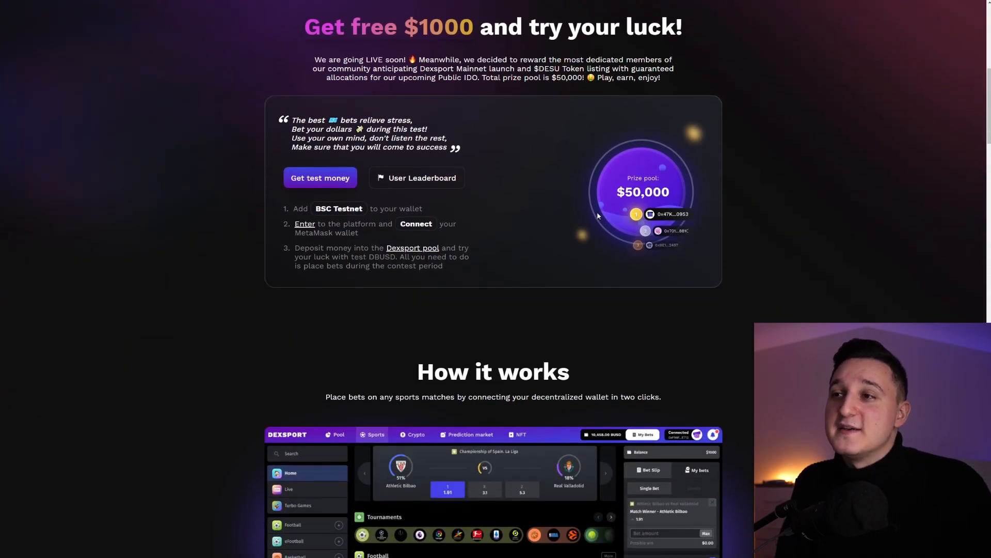
Scroll down through How it works to the 'Our development stages' section with sports betting in demo
scroll(down, 3)
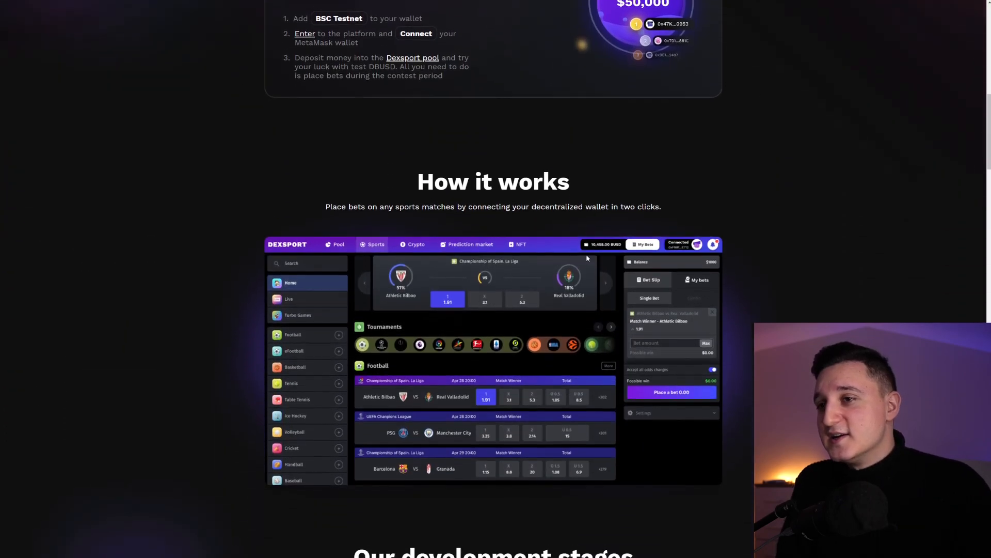
scroll(down, 3)
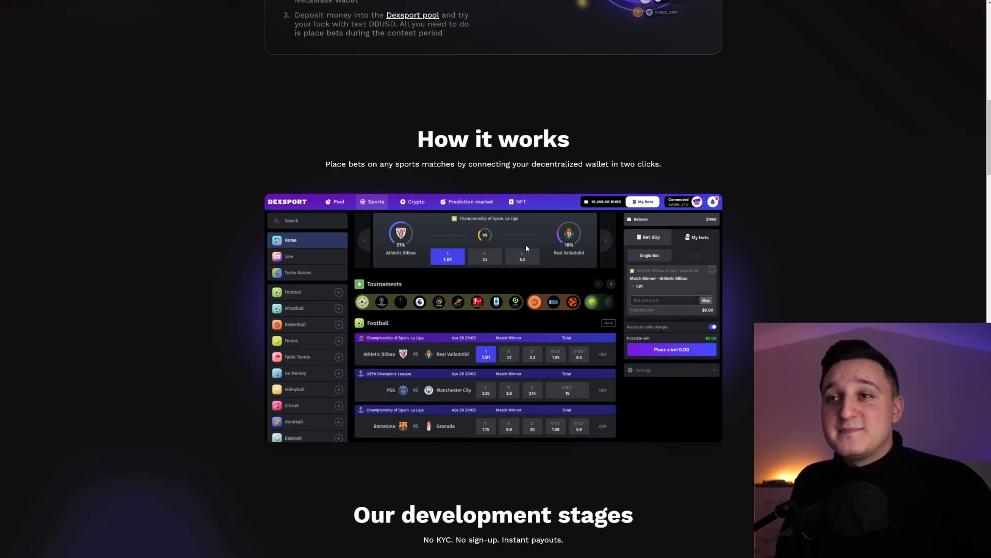
mouse_move(514, 250)
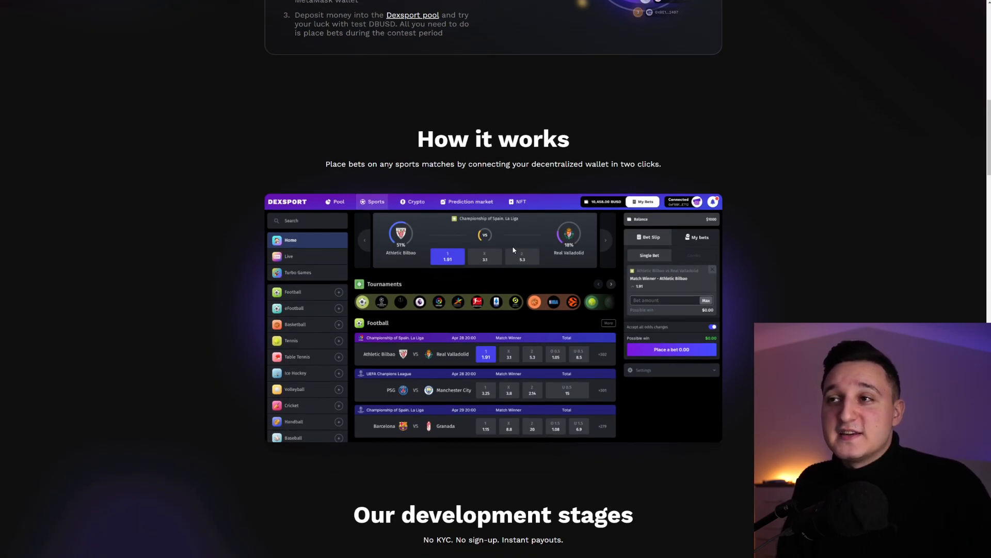
scroll(down, 3)
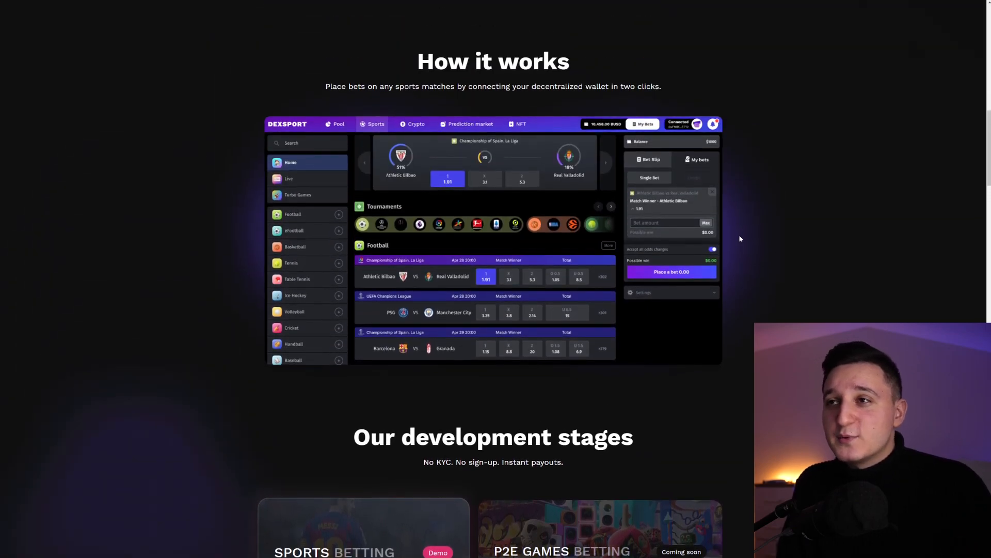
mouse_move(727, 238)
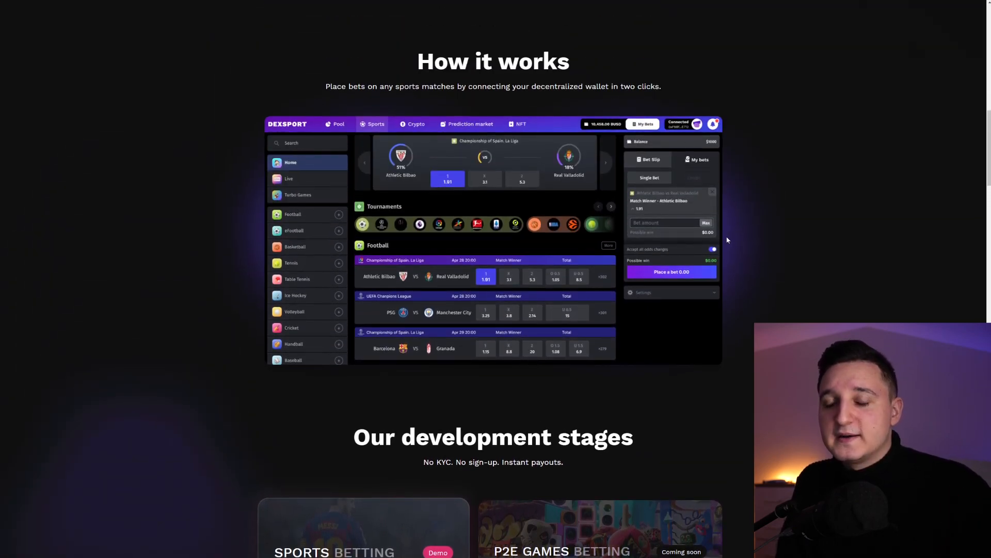
scroll(down, 3)
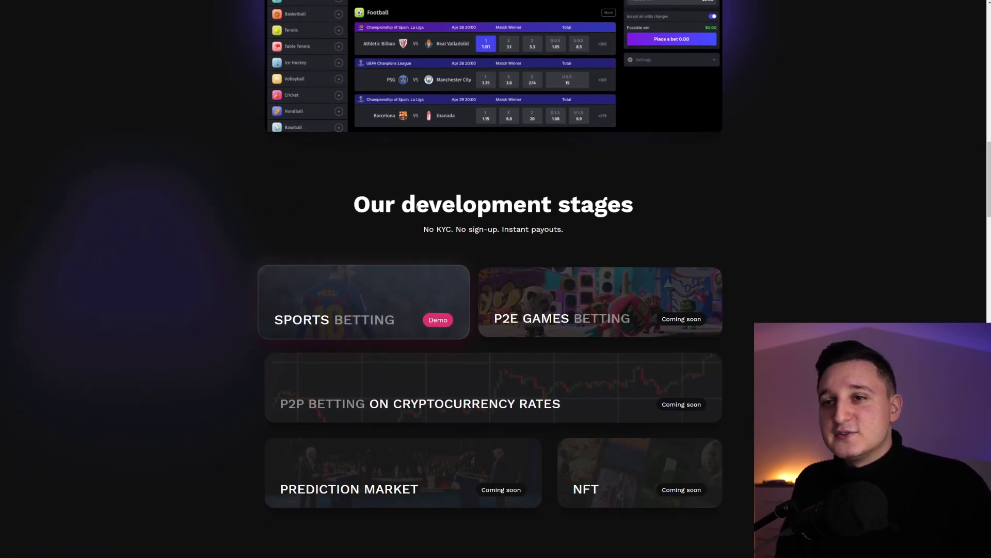
mouse_move(408, 238)
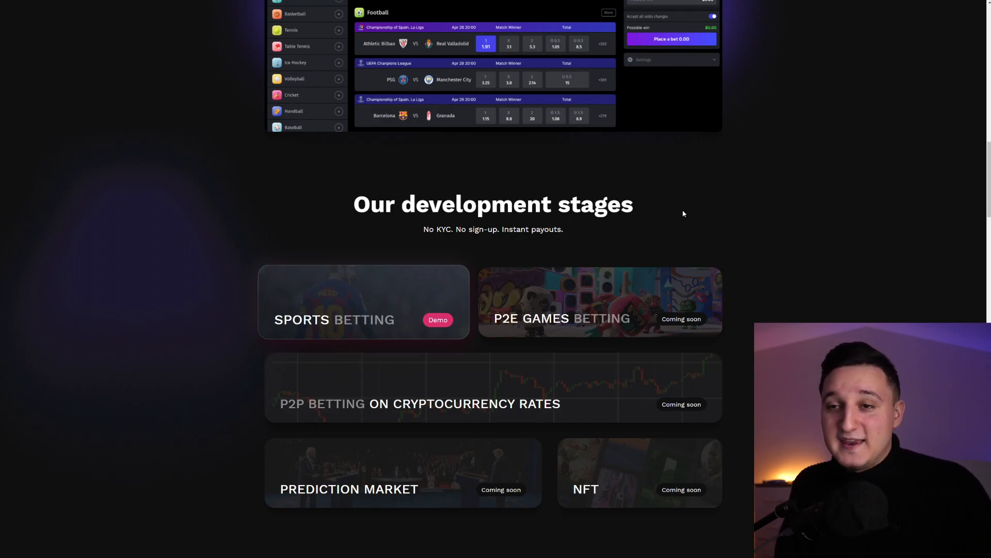
scroll(down, 3)
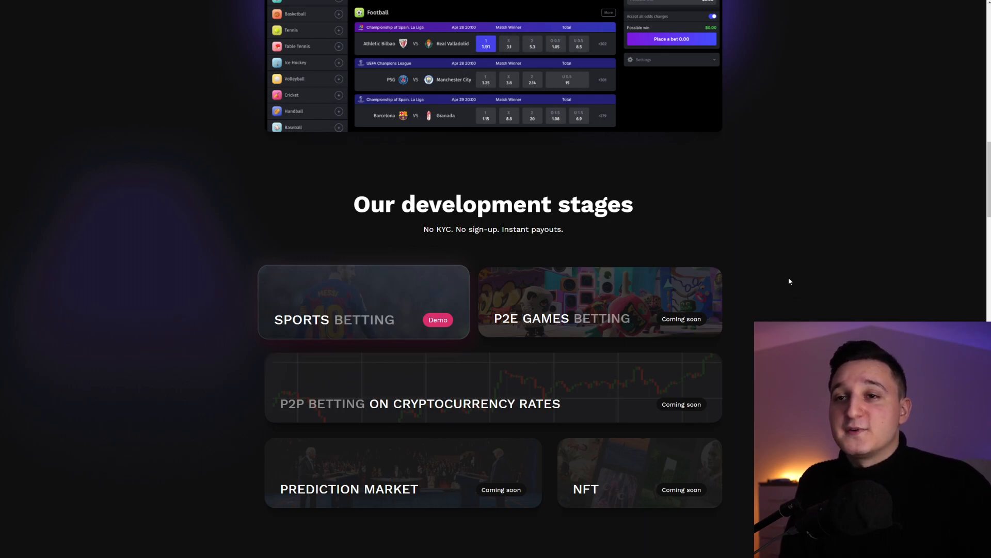
mouse_move(751, 241)
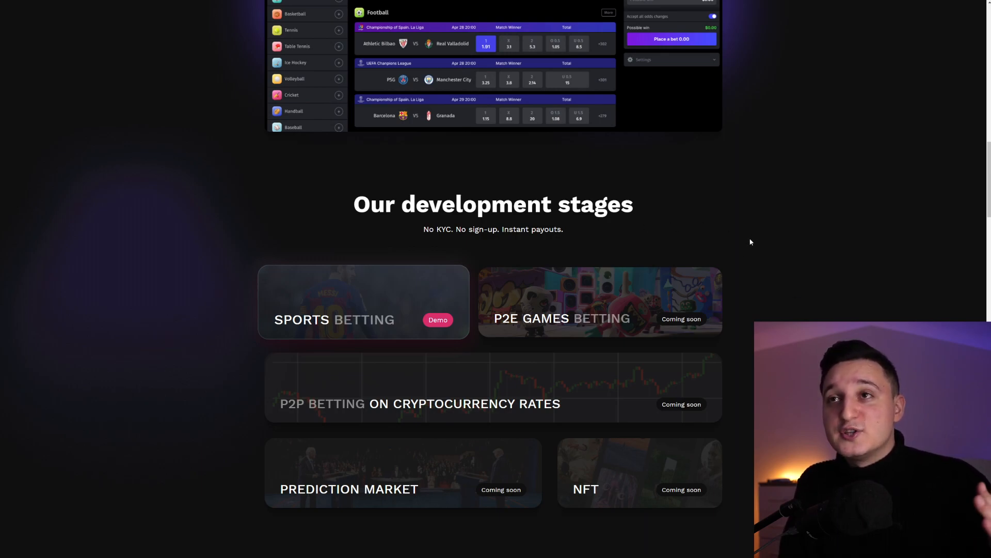
scroll(down, 3)
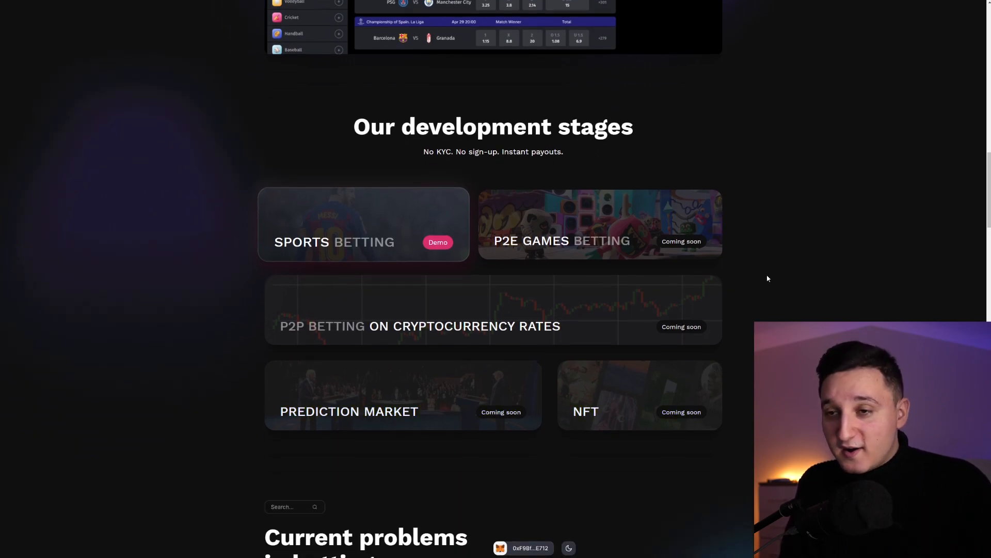
Scroll past 'Current problems in betting' down to the Liquidity pool section
scroll(down, 3)
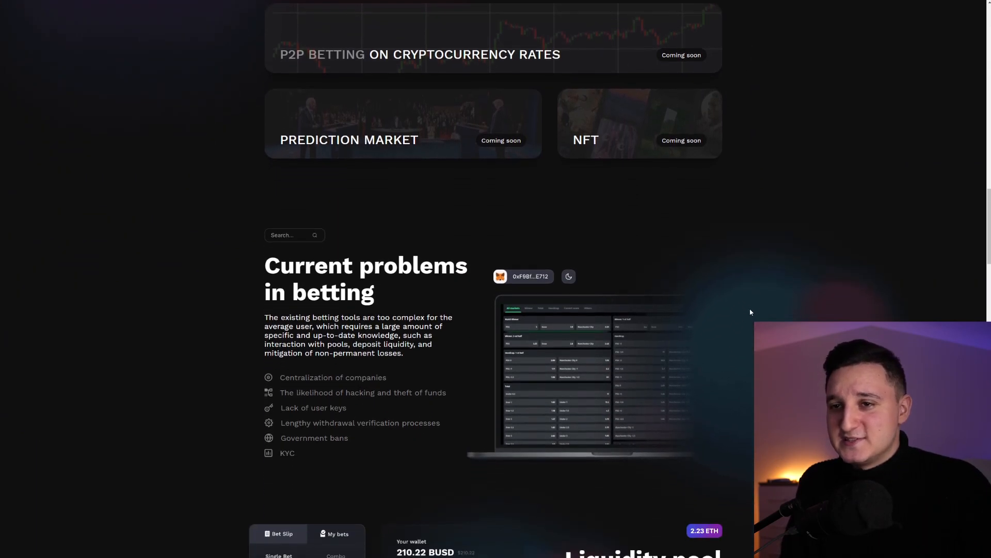
scroll(down, 3)
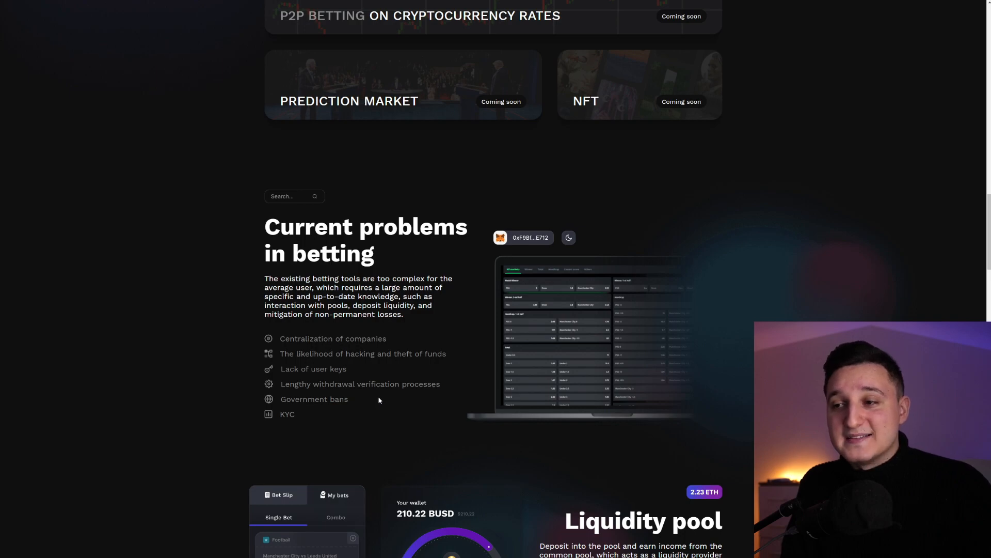
scroll(down, 3)
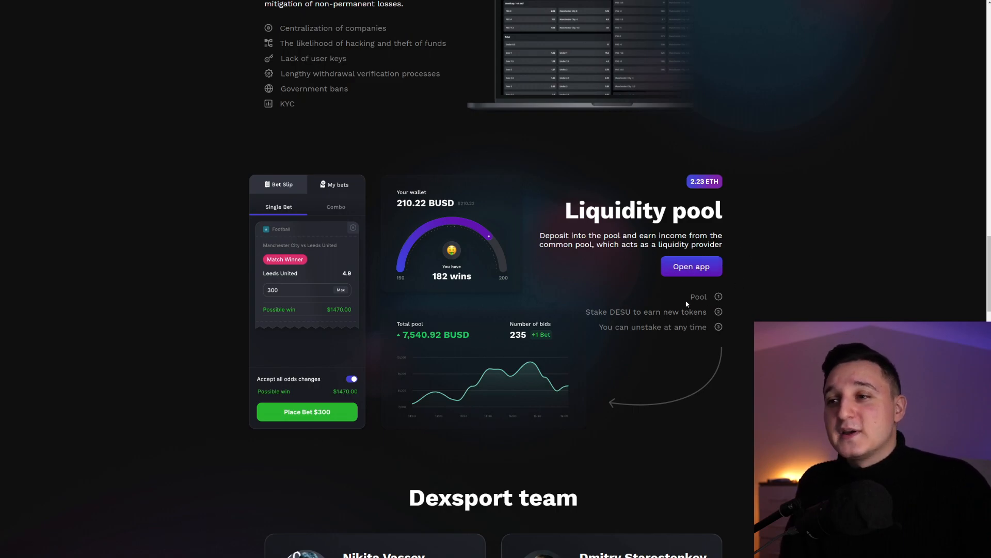
mouse_move(637, 358)
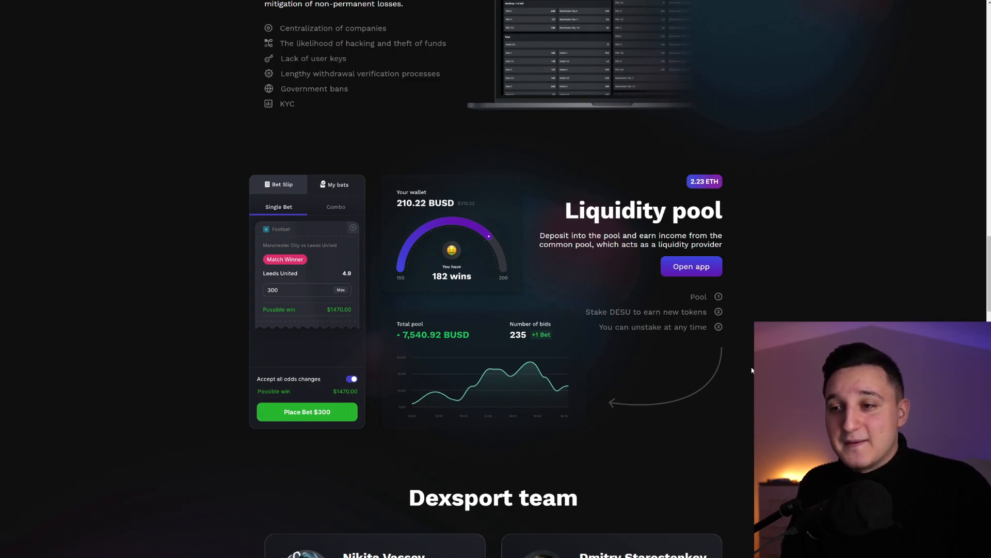
Scroll through the team and advisors and page through the 'Backed by' carousel
scroll(down, 3)
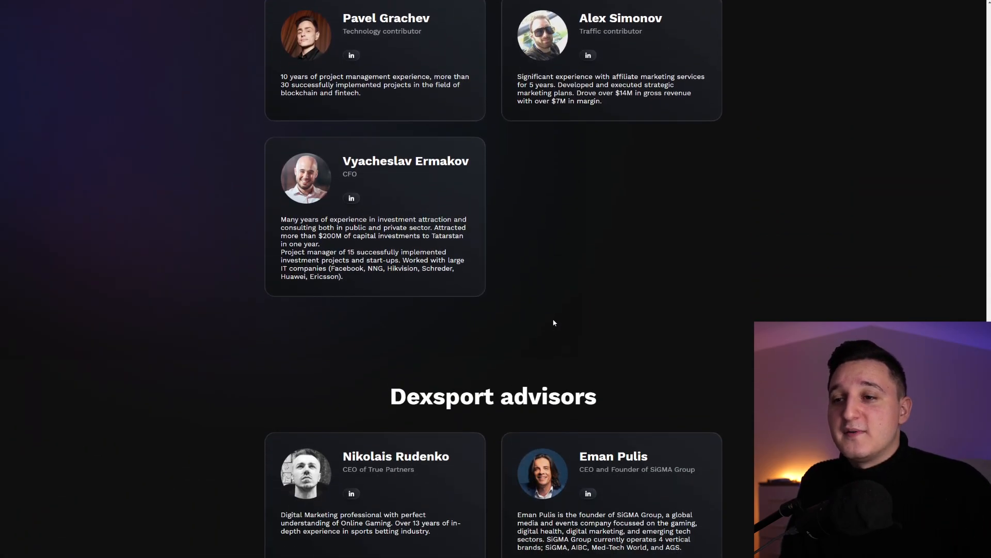
scroll(down, 3)
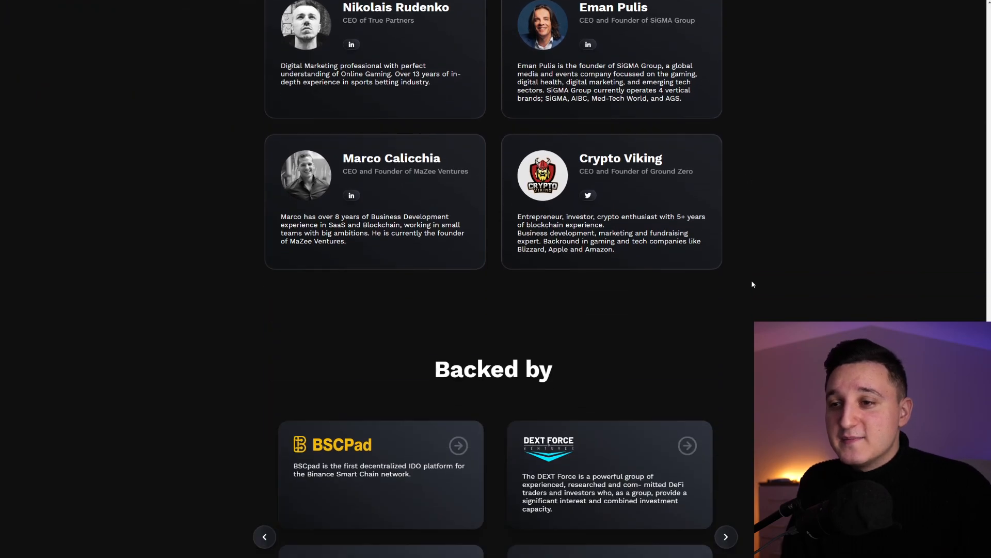
scroll(down, 3)
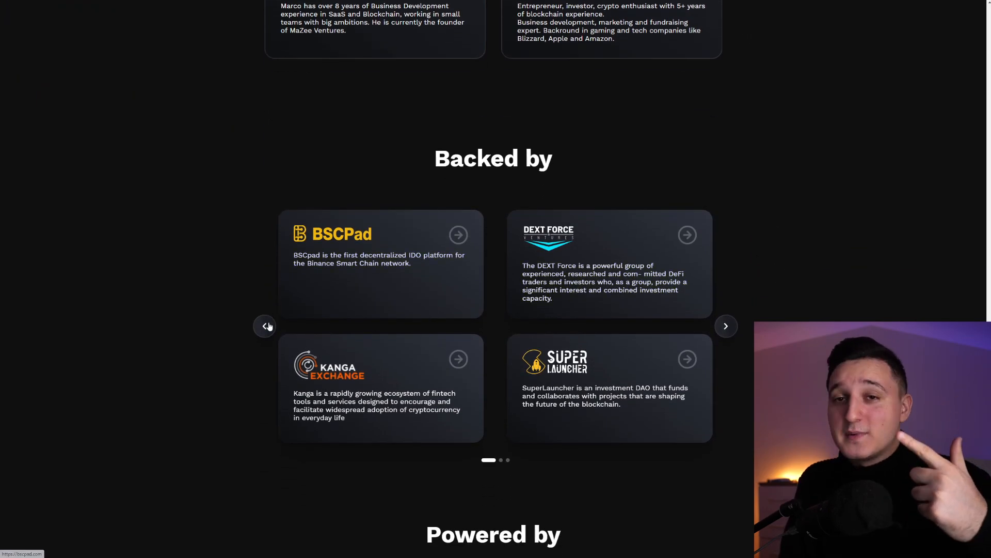
click(725, 325)
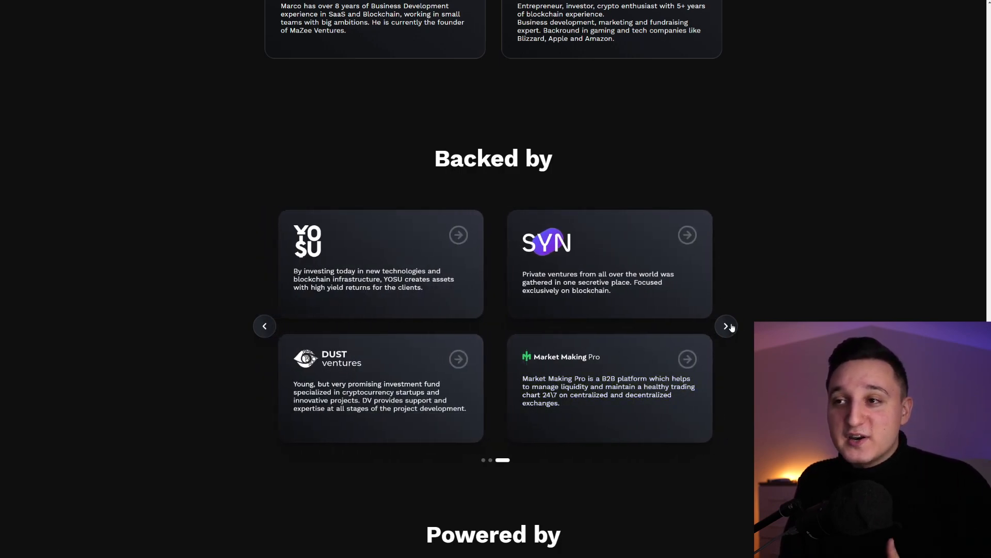
click(726, 326)
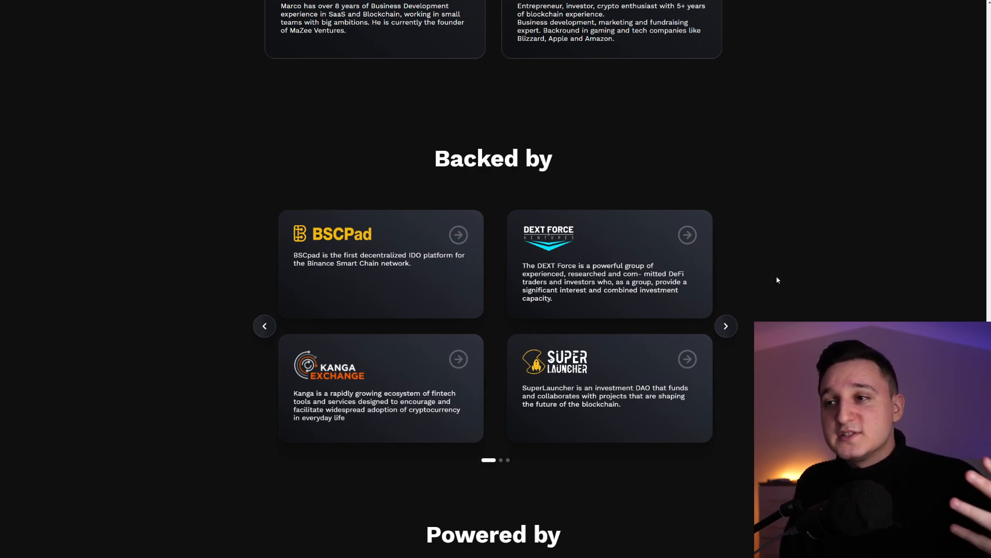
View the 'Powered by' technology partners, then scroll back up to How it works
scroll(down, 3)
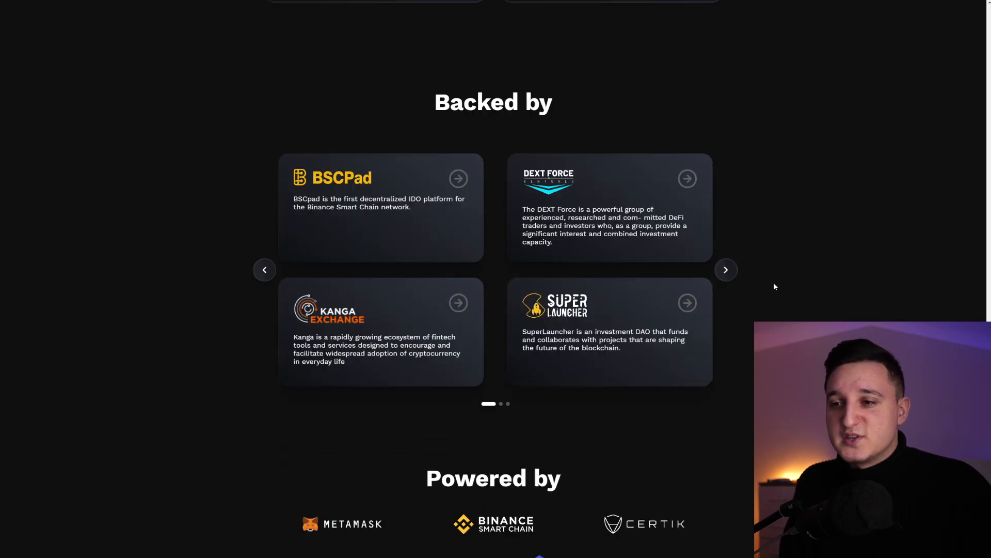
scroll(down, 3)
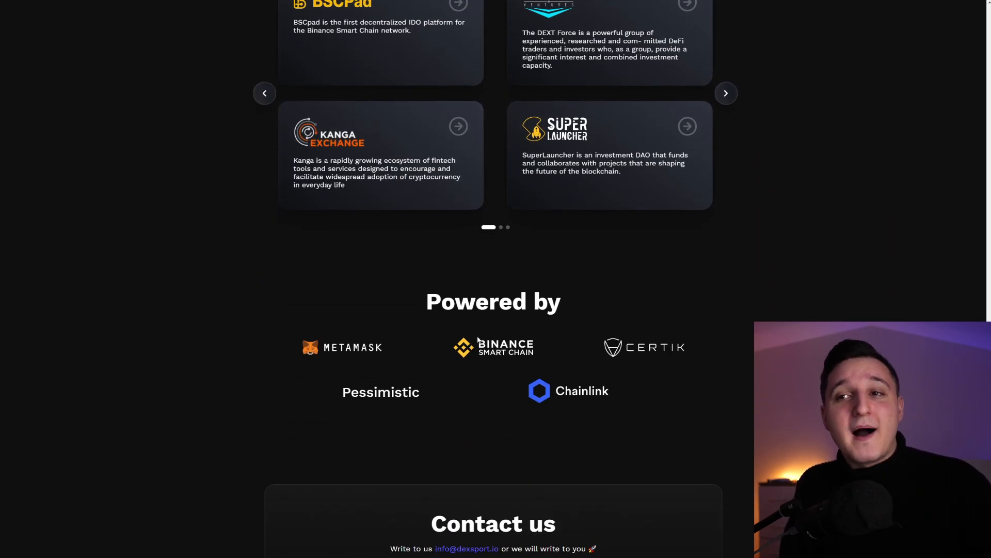
mouse_move(444, 343)
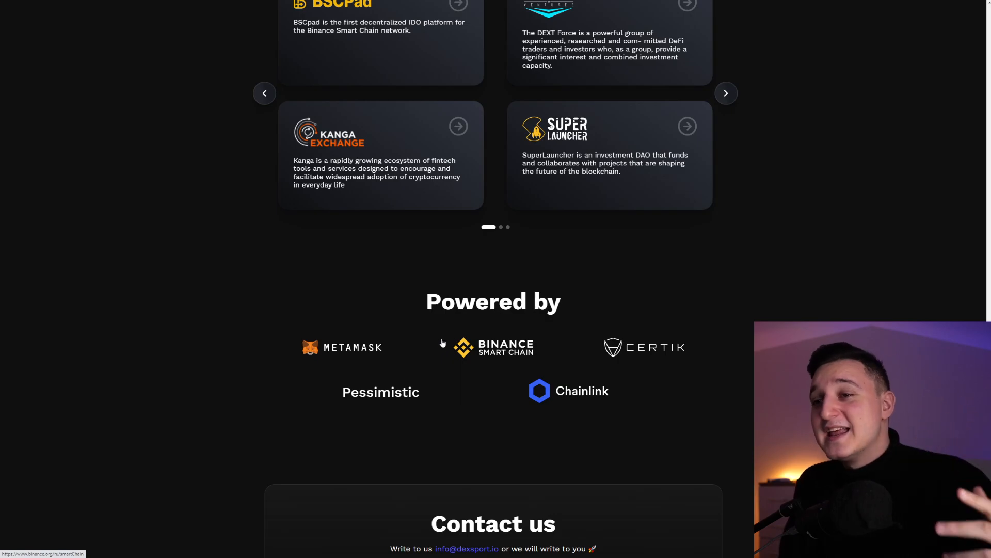
mouse_move(705, 242)
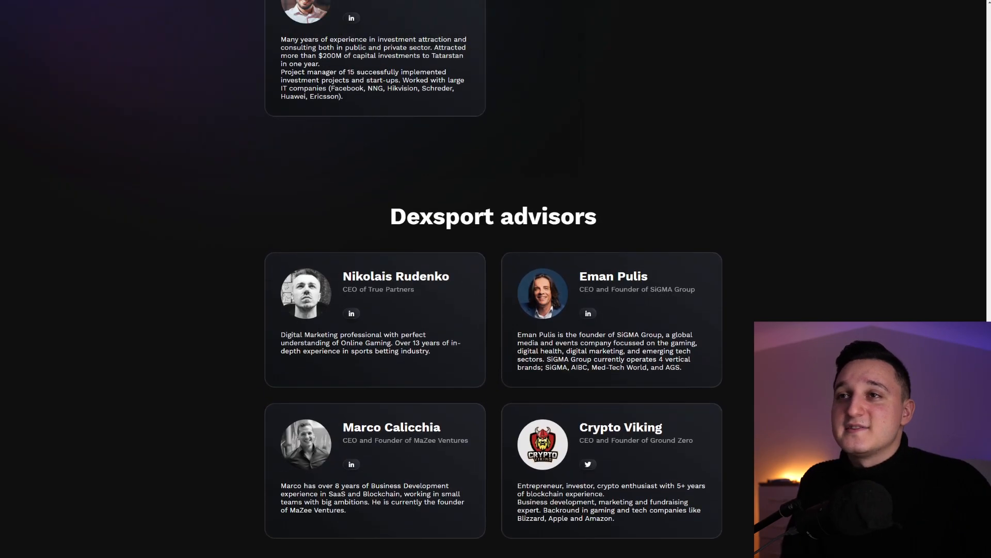
scroll(up, 3)
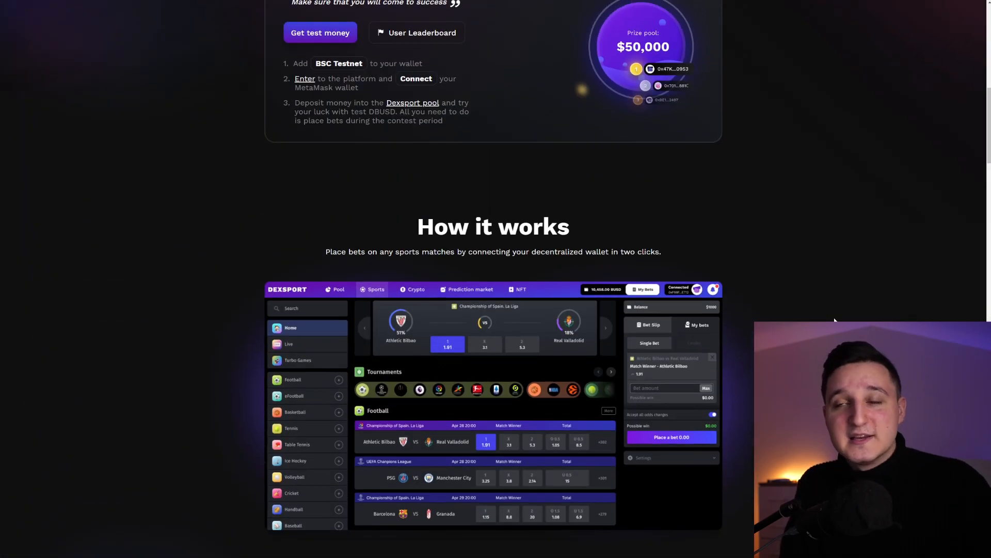
scroll(up, 3)
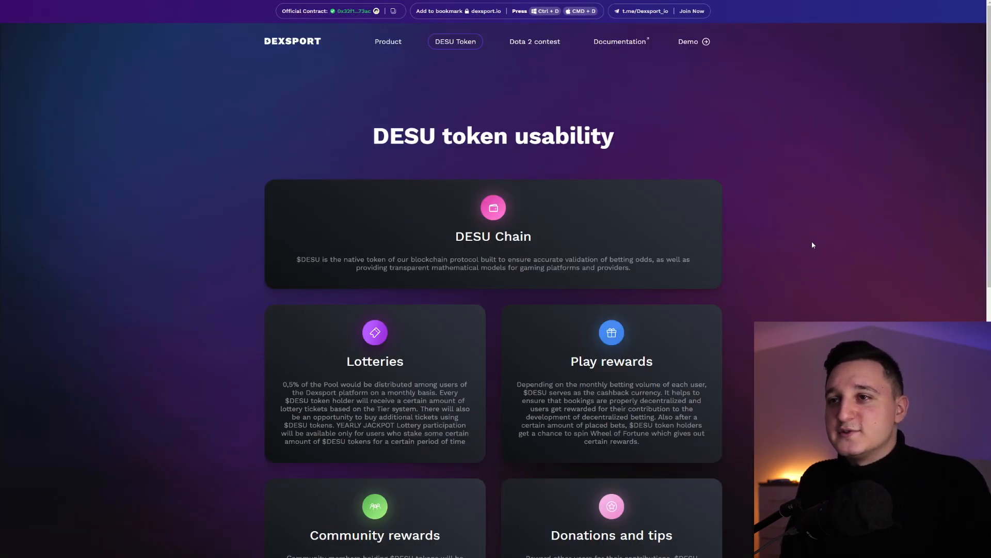
Scroll the DESU token page through DESU Chain, lotteries and play rewards
scroll(down, 3)
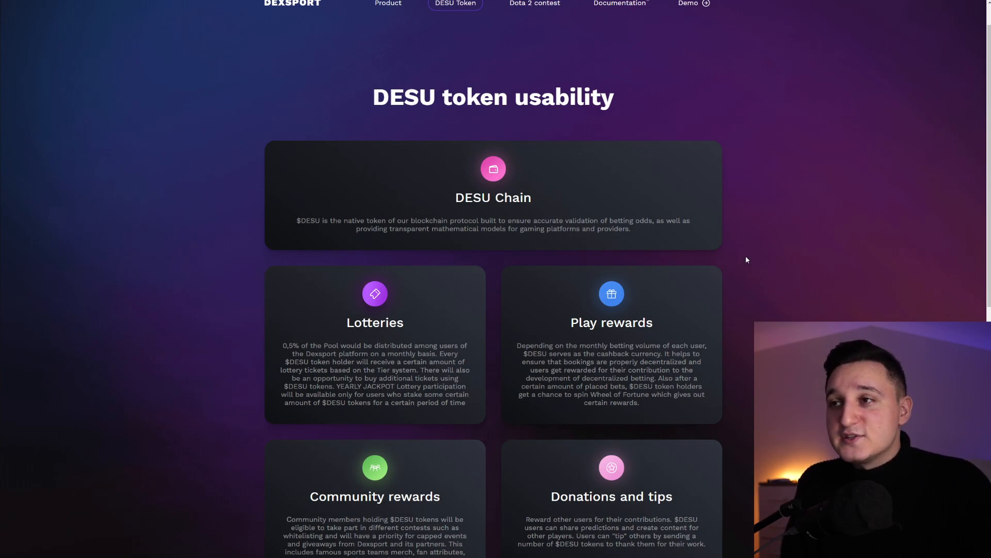
mouse_move(751, 257)
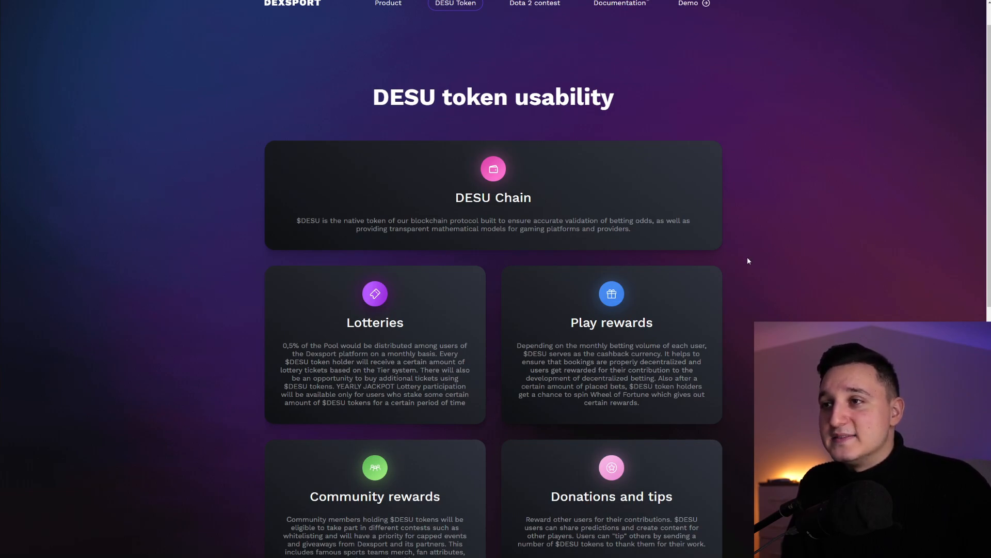
scroll(down, 3)
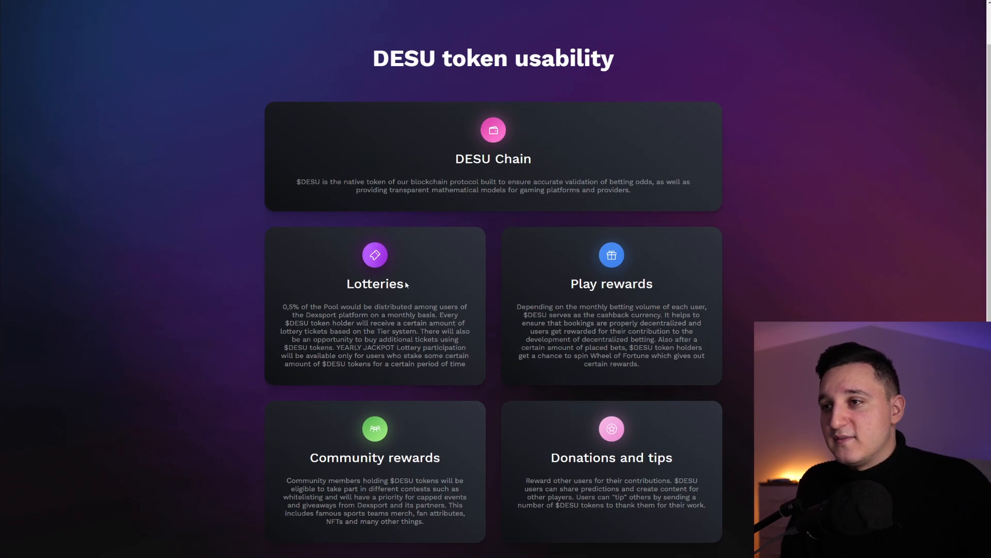
scroll(down, 3)
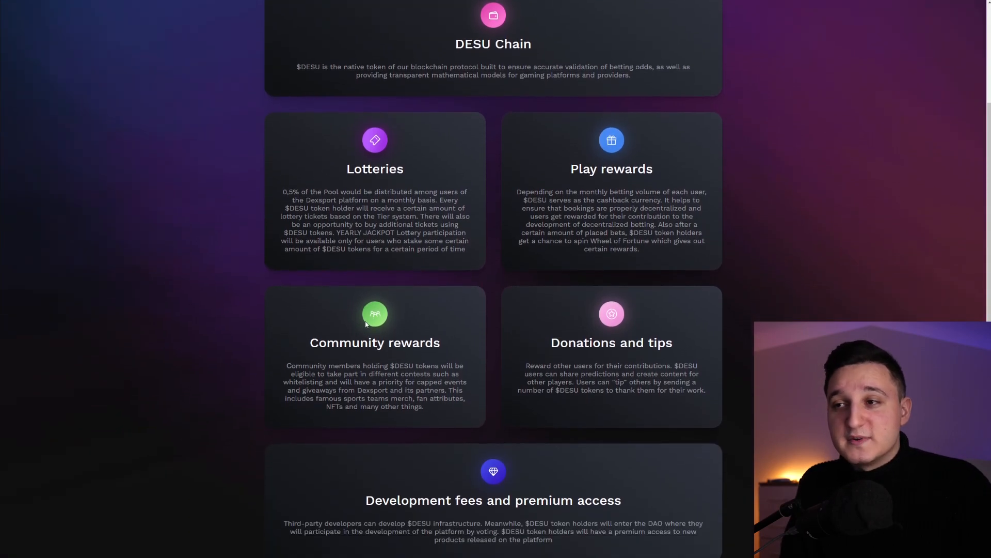
scroll(down, 3)
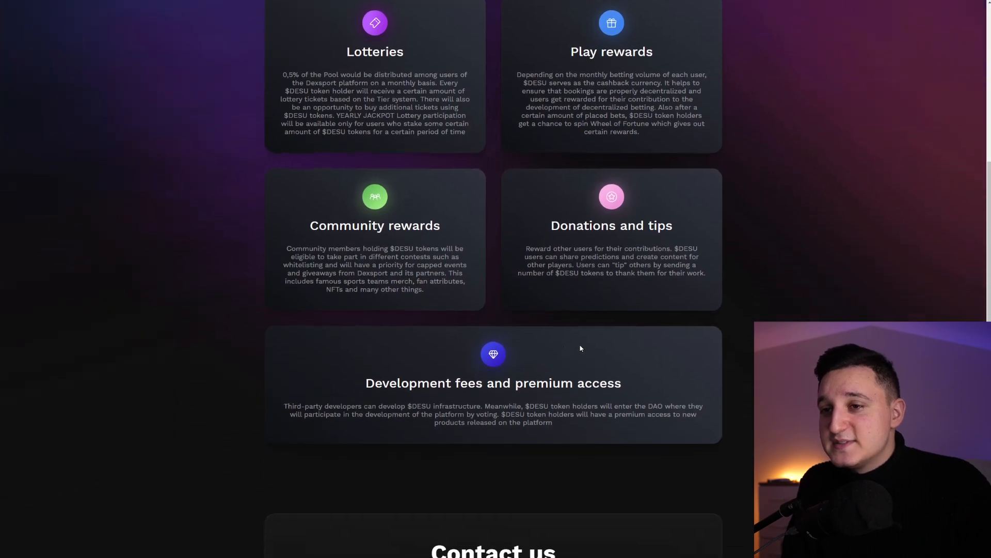
Continue through community rewards, donations and tips, development fees and Contact us
scroll(down, 3)
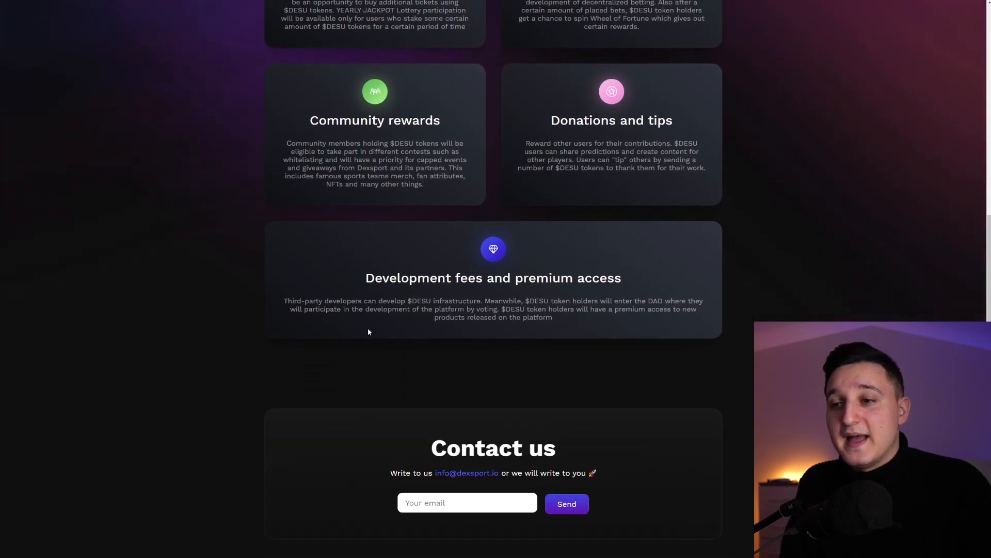
scroll(up, 3)
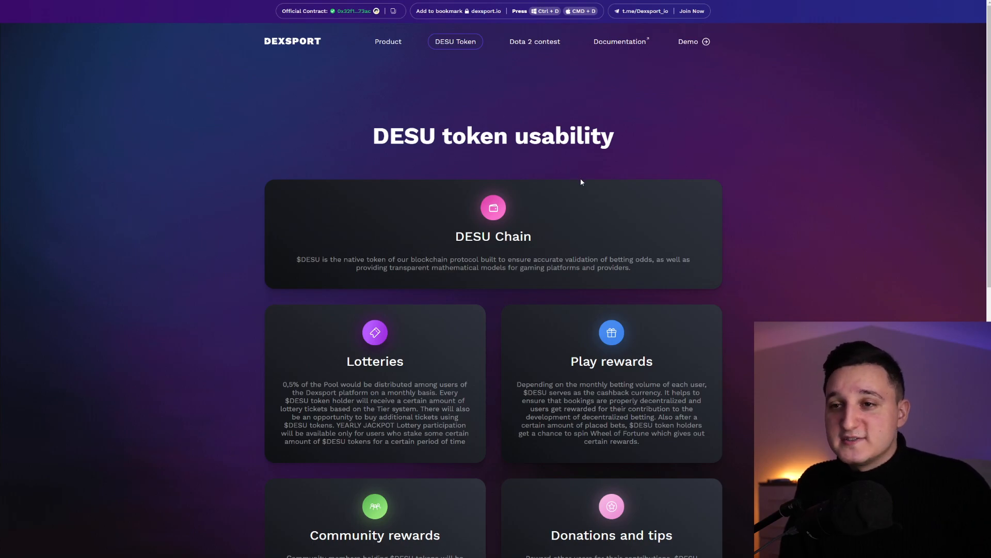
scroll(down, 3)
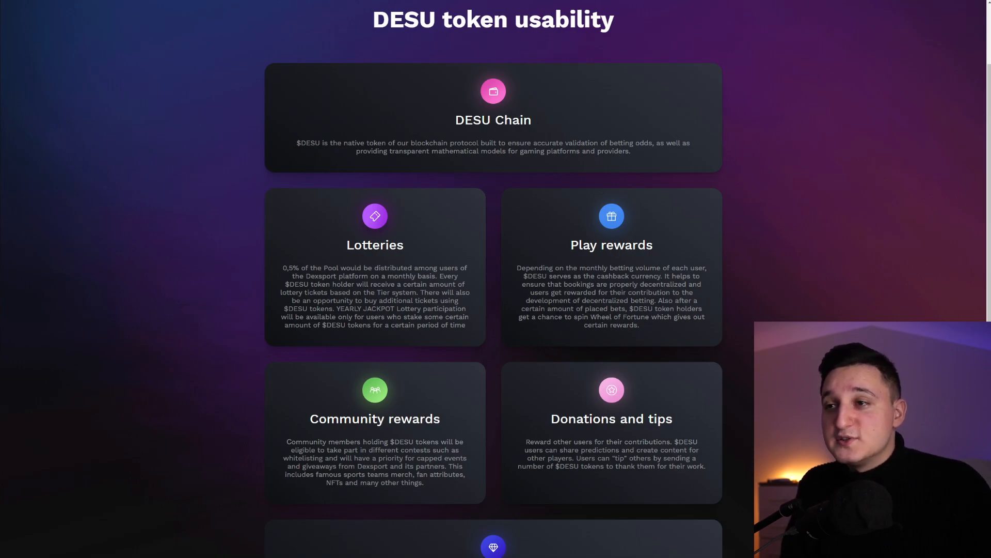
mouse_move(556, 329)
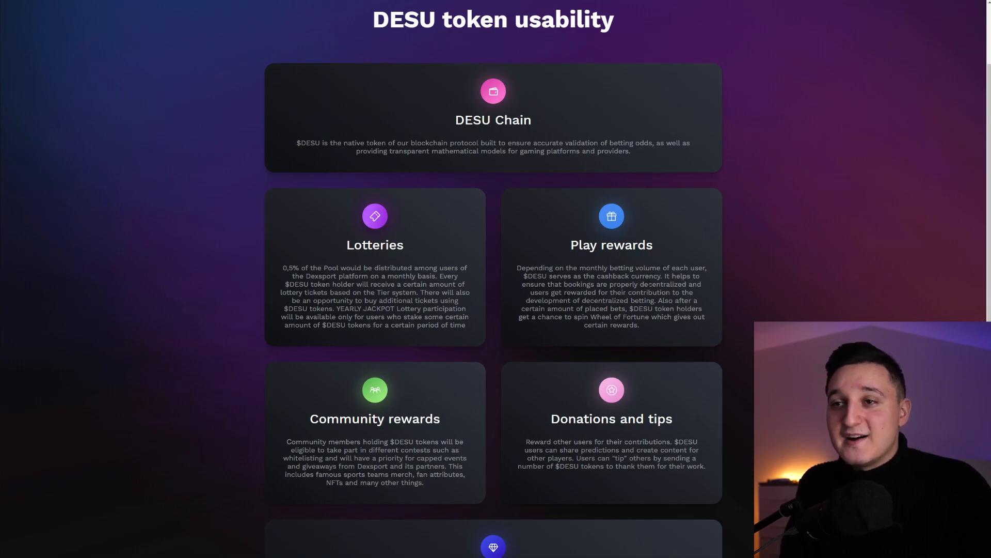
scroll(down, 3)
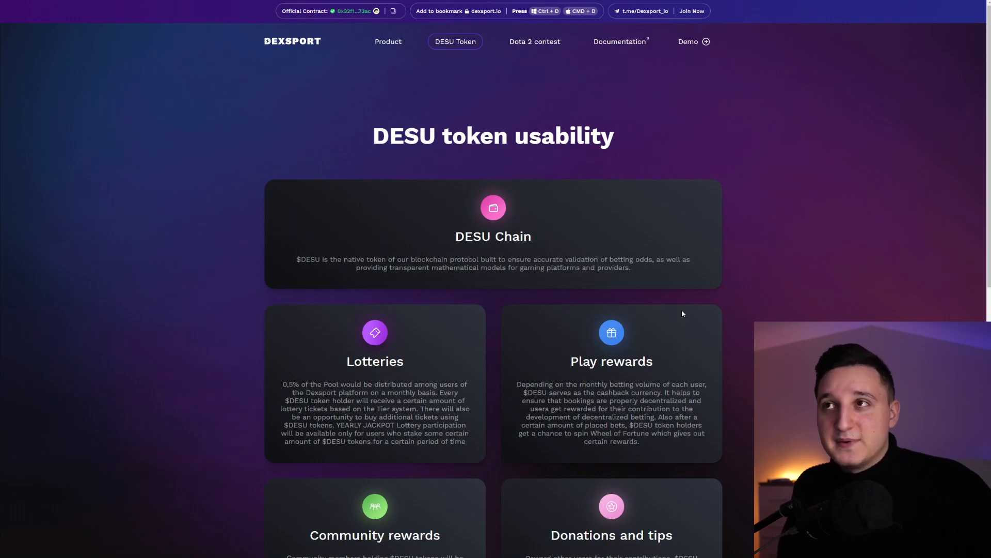
Go to the Dota 2 International Prediction Contest page and scroll through its stream and join steps
click(534, 42)
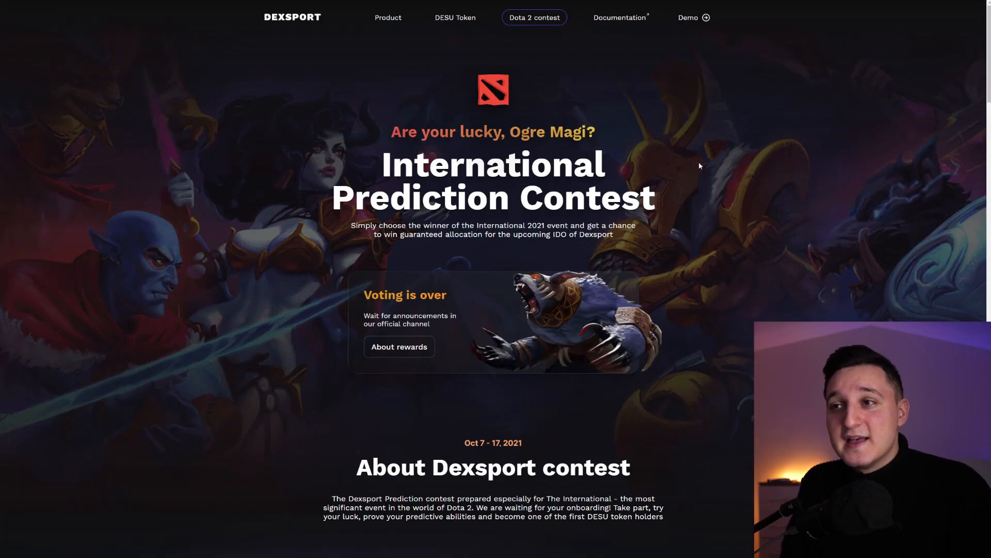
mouse_move(683, 210)
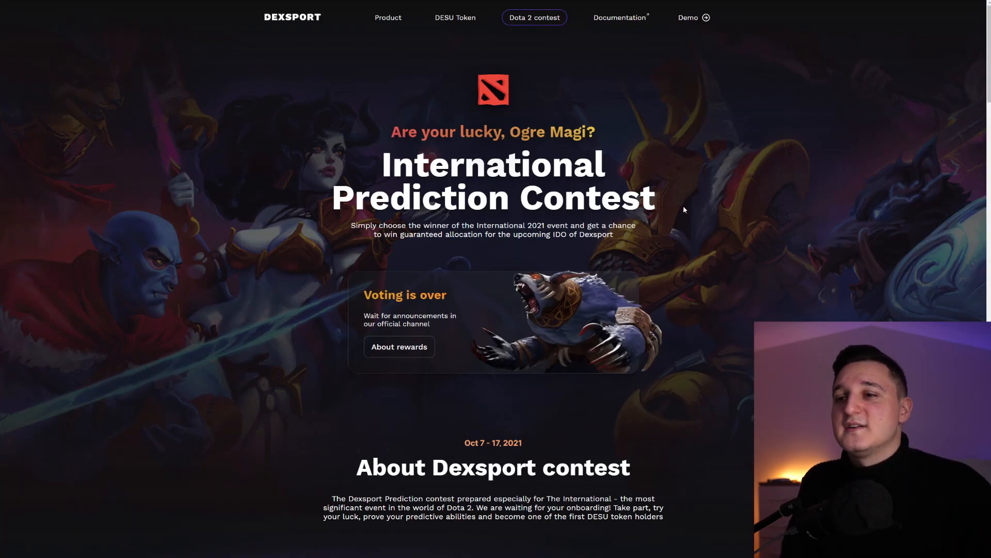
scroll(down, 3)
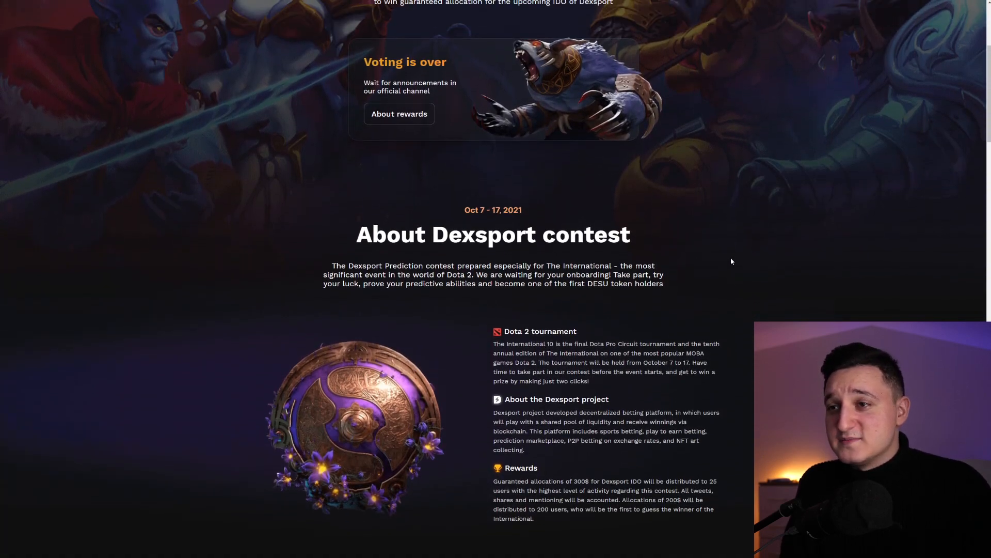
scroll(down, 3)
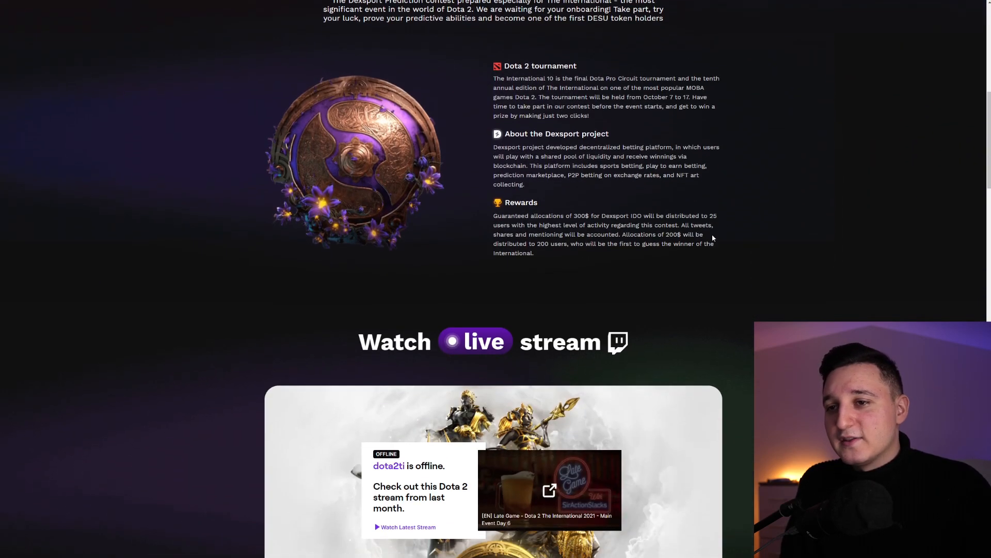
scroll(down, 3)
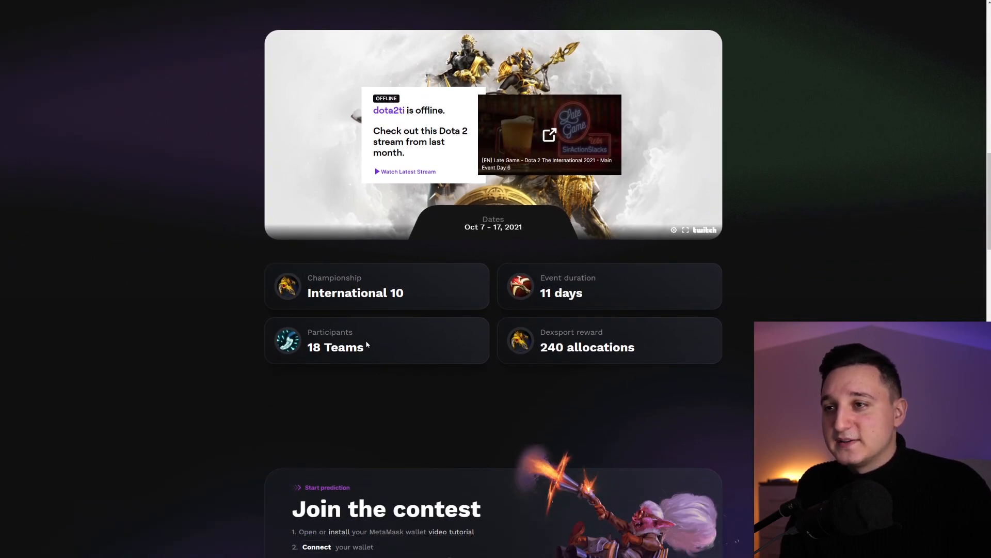
mouse_move(599, 293)
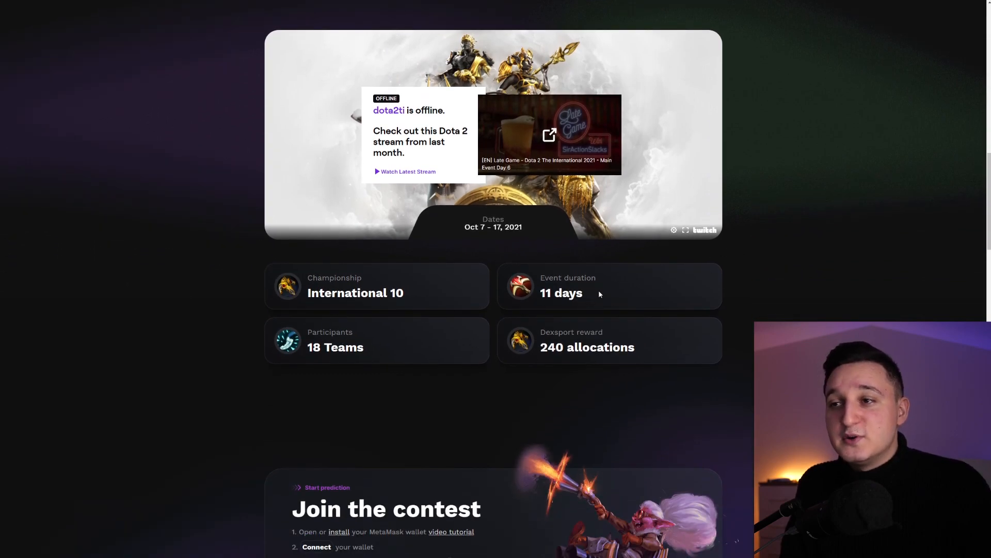
Scroll on through Meet teams and Your rewards, then back up
scroll(down, 3)
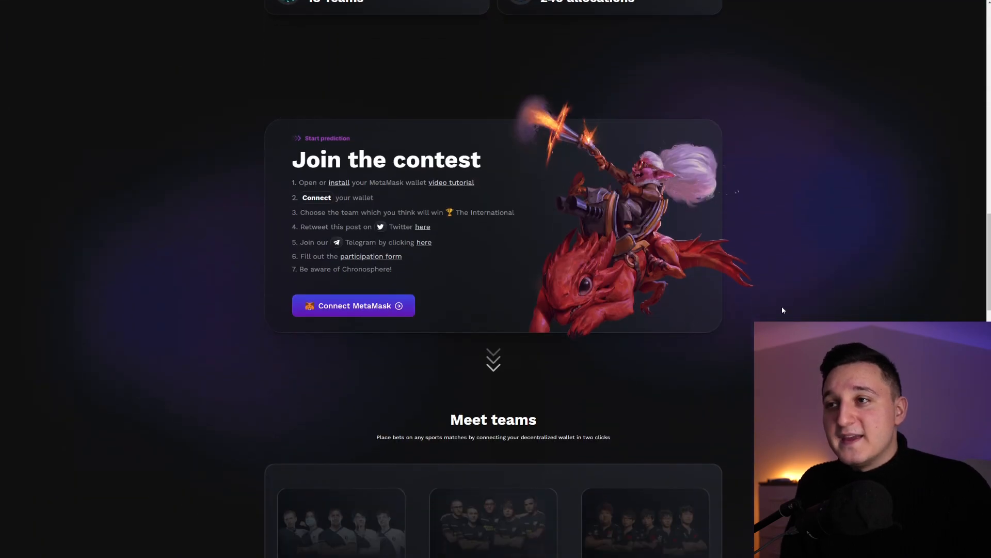
scroll(down, 3)
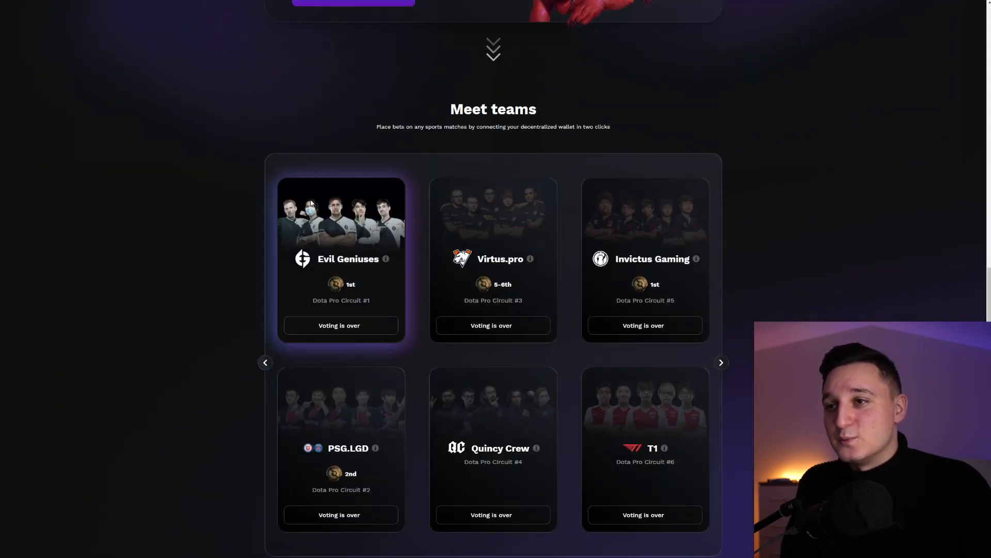
scroll(down, 3)
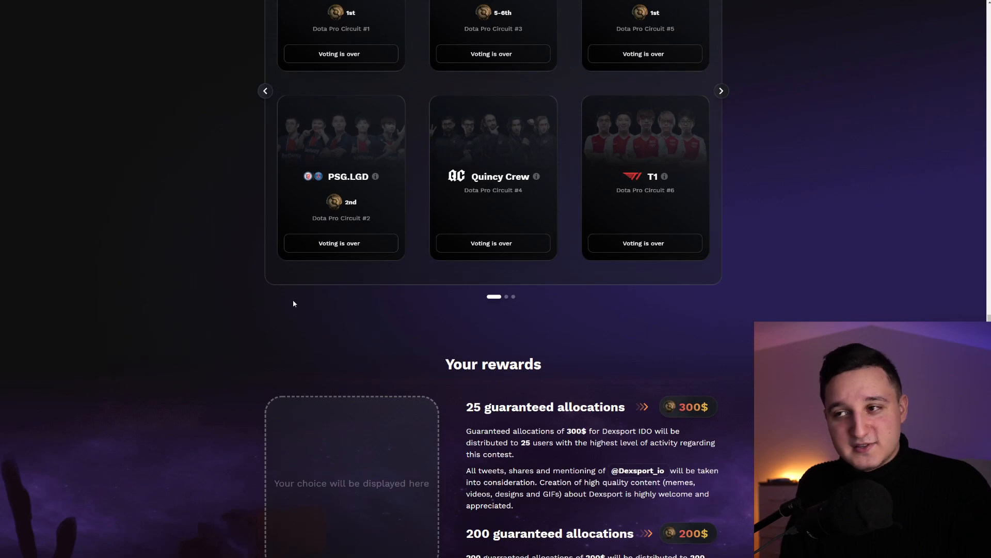
scroll(up, 3)
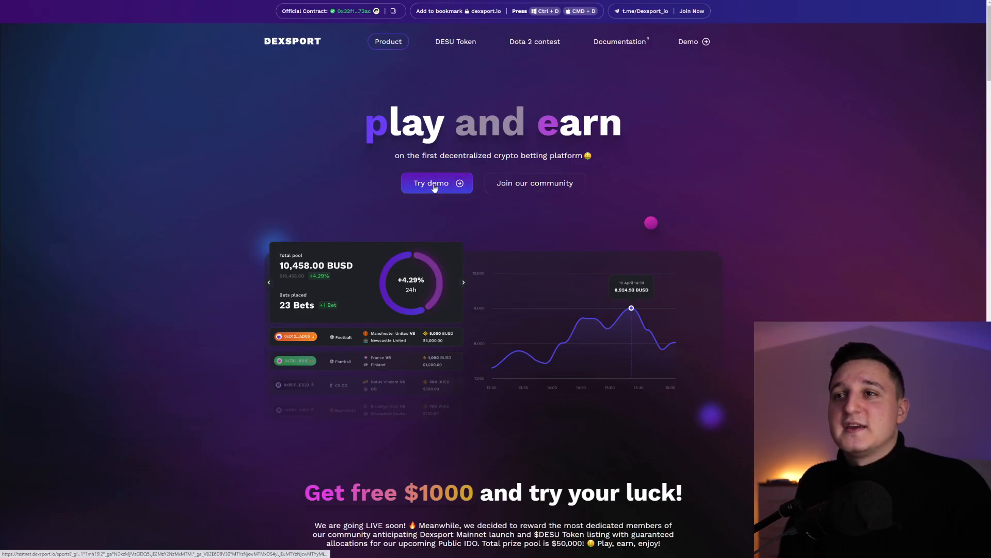
Launch the Try demo platform, browse Sports and Live matches, then go to the Pool page
click(432, 183)
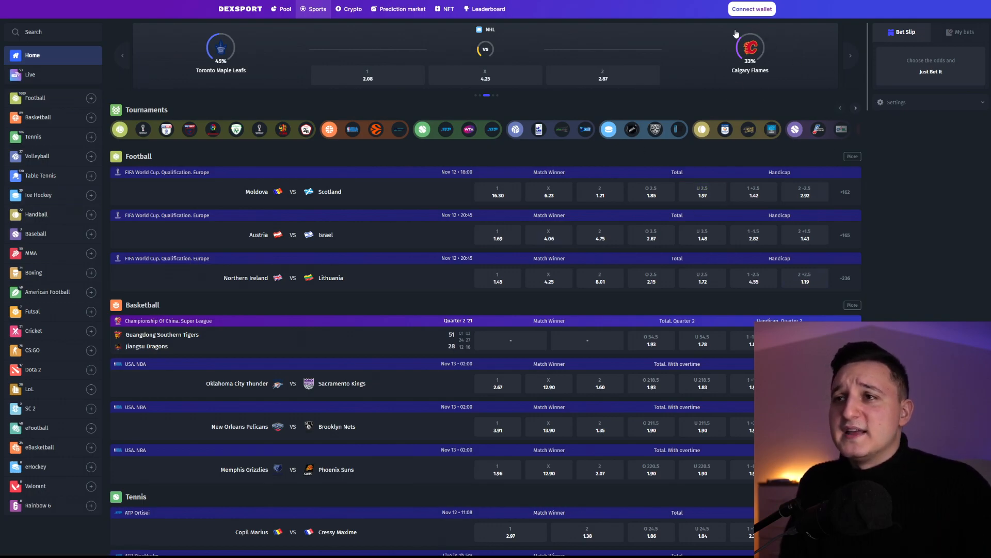
mouse_move(604, 111)
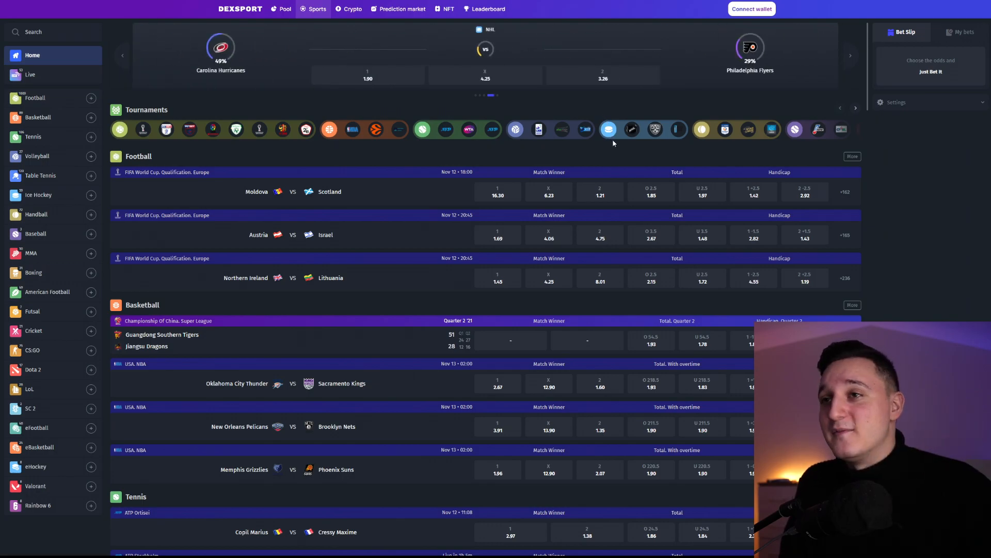
click(497, 192)
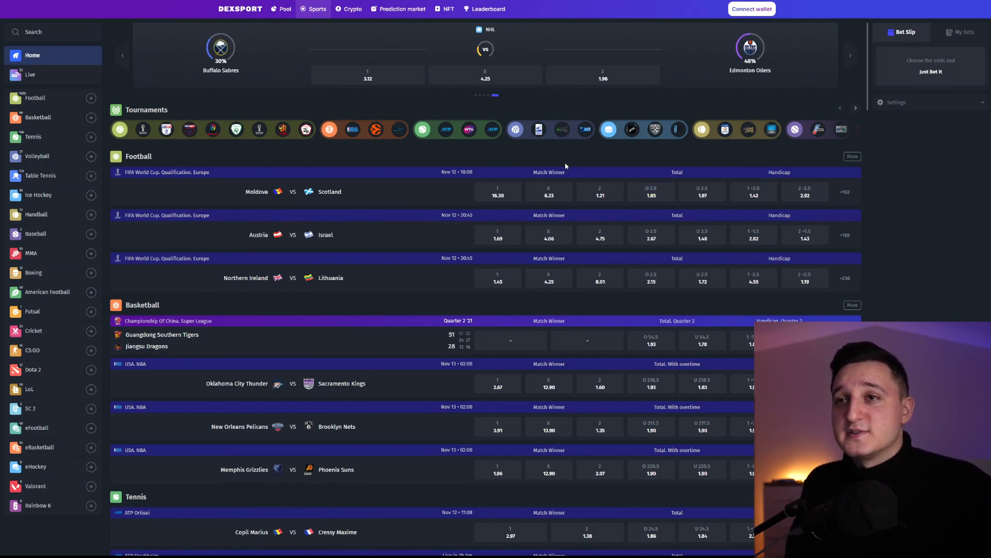
mouse_move(472, 154)
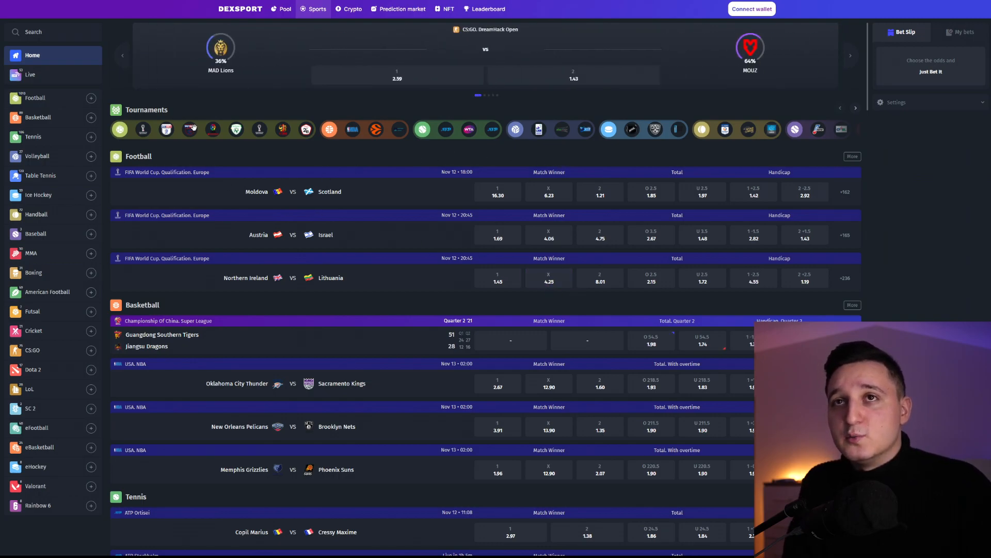
click(30, 74)
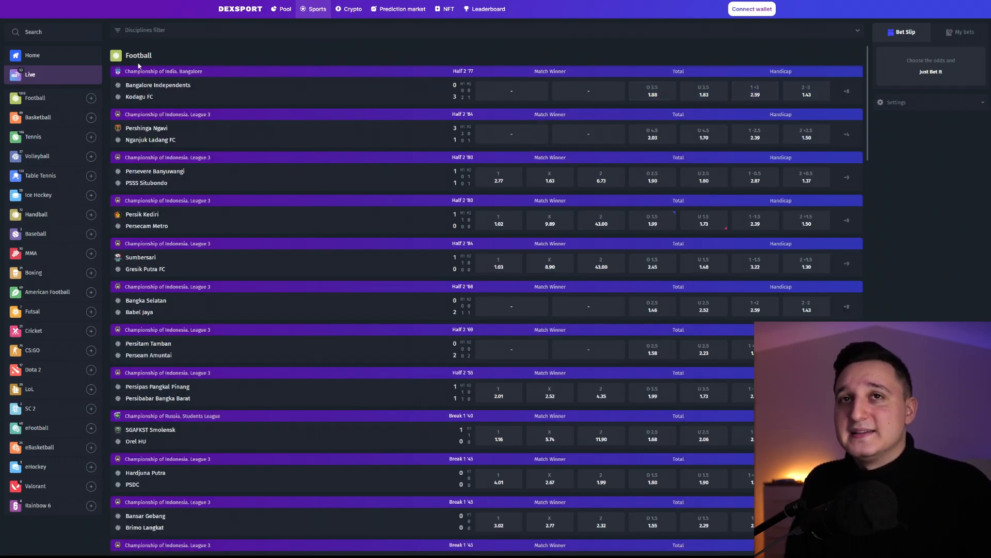
click(284, 9)
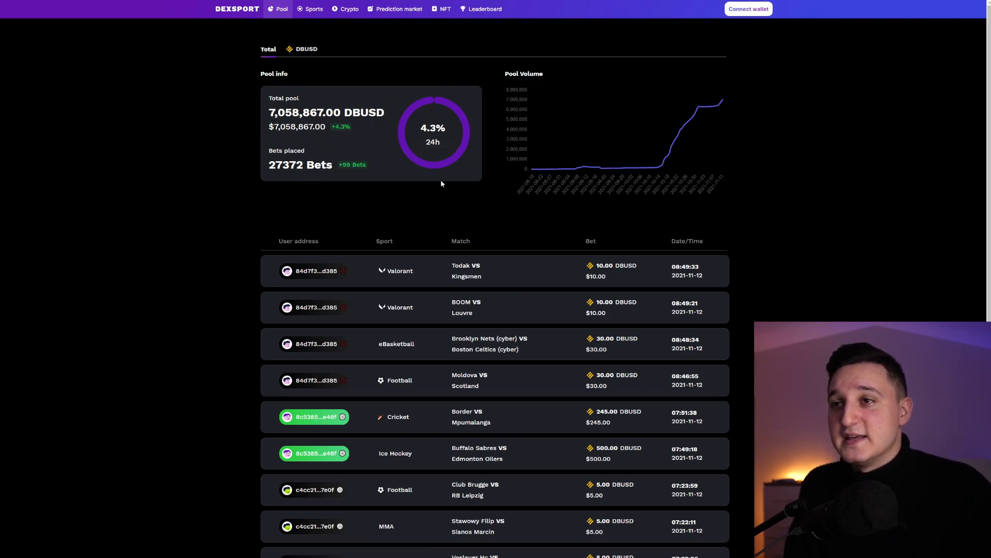
mouse_move(539, 250)
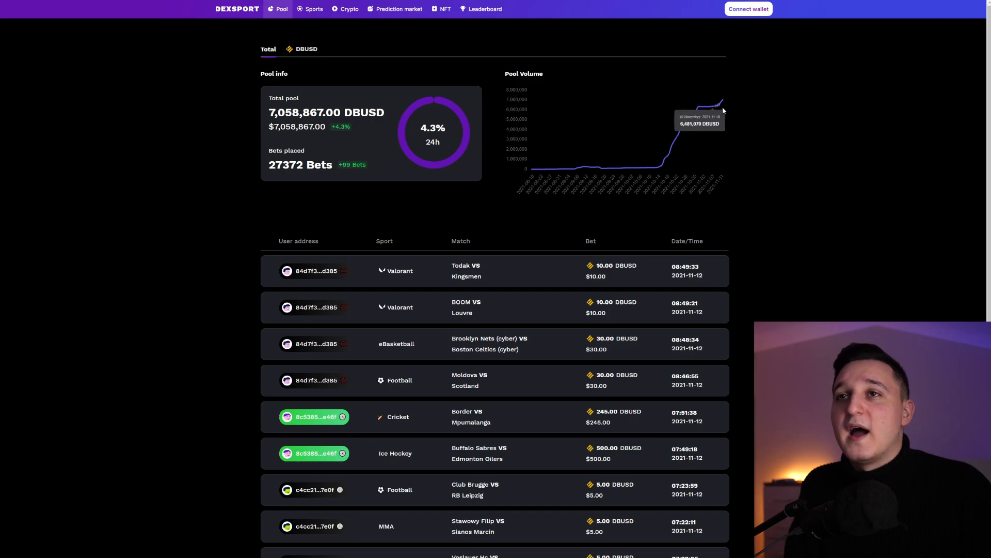
mouse_move(332, 39)
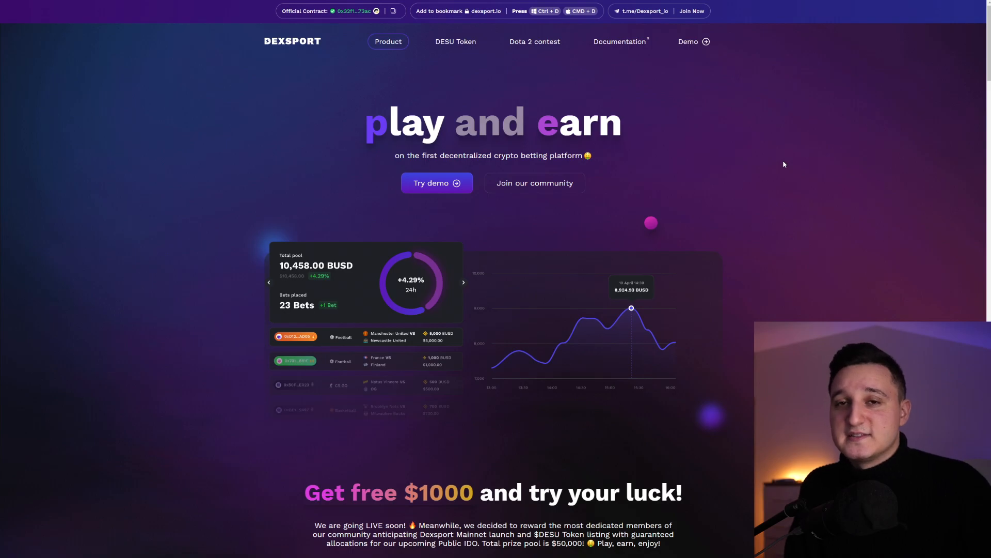
Scroll the Pool page down past the volume chart to the recent bets
scroll(down, 3)
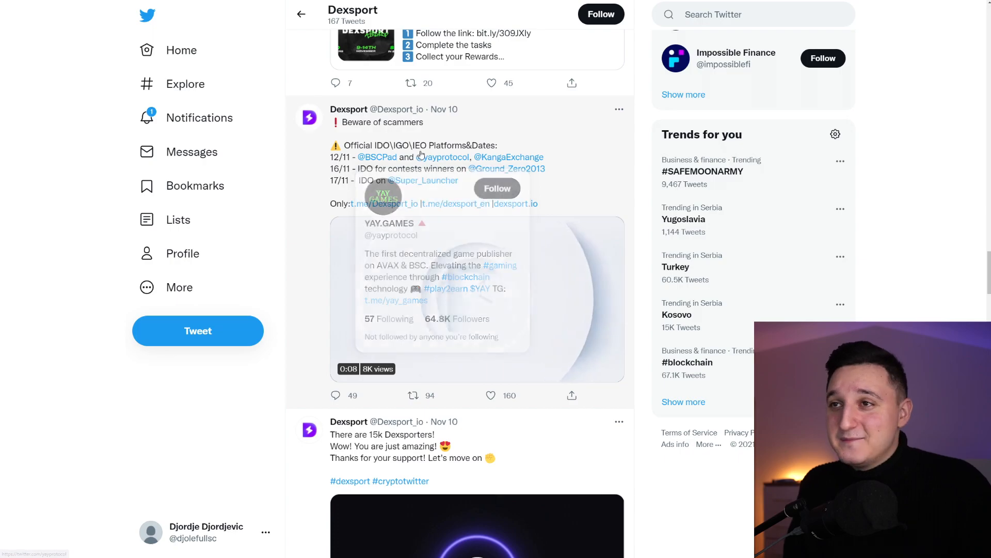
mouse_move(508, 157)
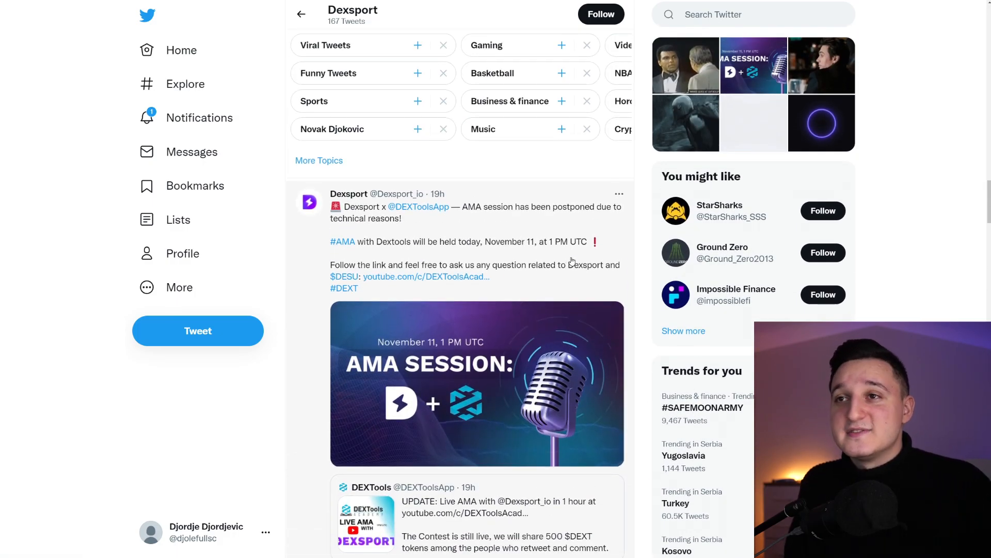
Scroll Dexsport's Twitter feed through AMA announcements to the November 12 BSCPad IDO post
scroll(down, 3)
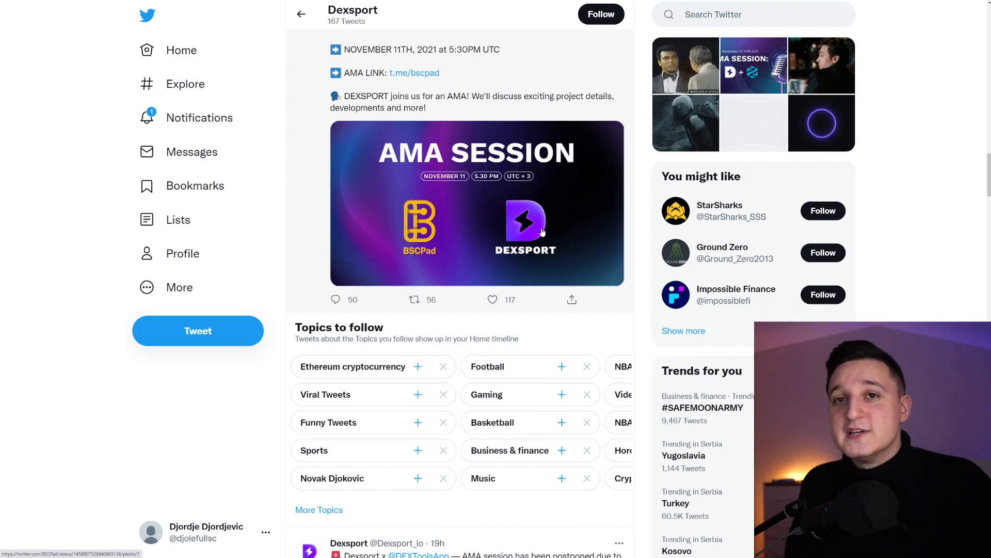
scroll(down, 3)
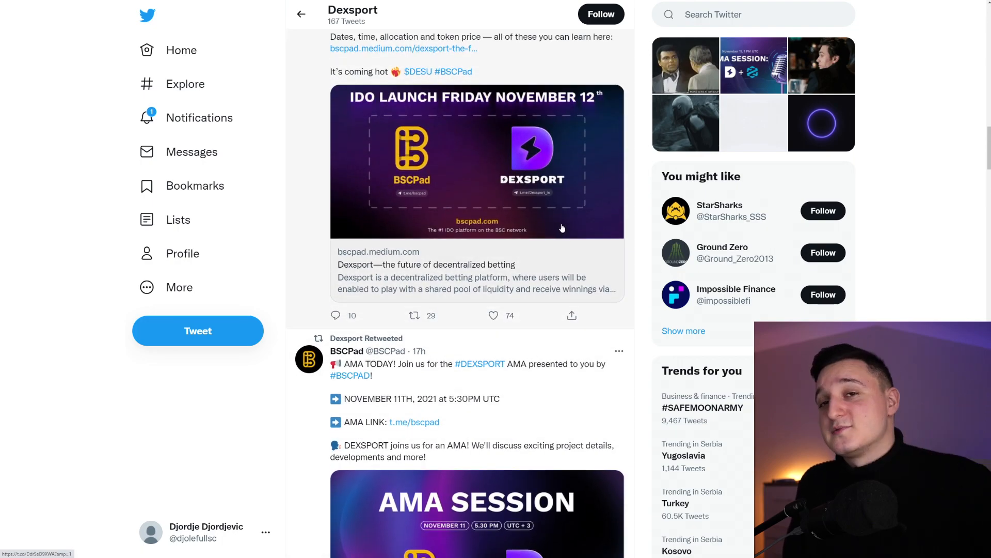